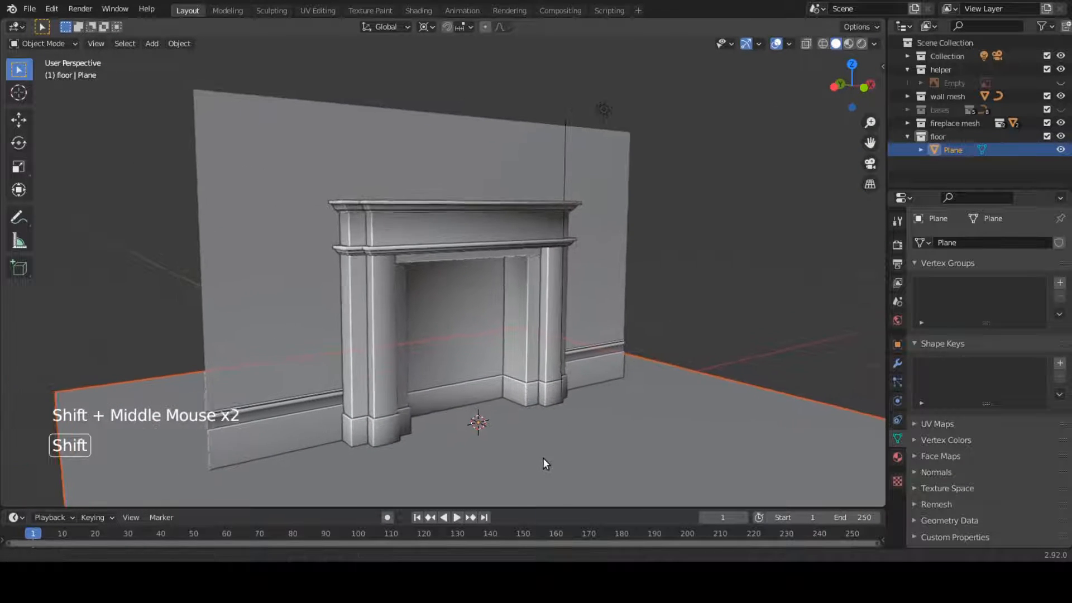
Step: Select the floor collection and orbit around the finished fireplace mantel demo
click(874, 43)
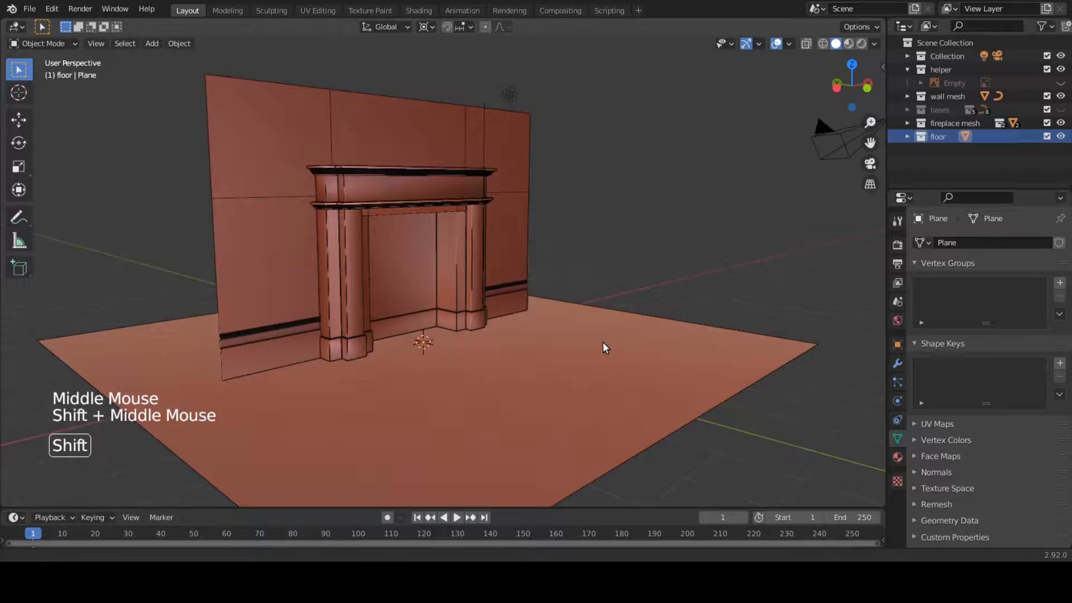
drag(602, 346, 451, 340)
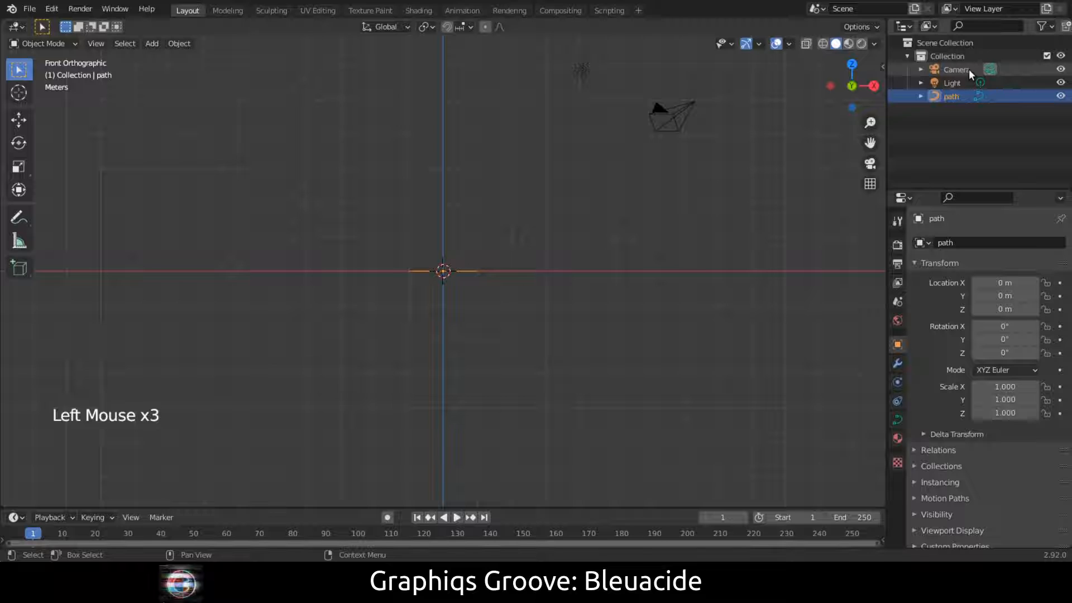
Step: Add a new Bezier curve and rename it profile
key(shift+a)
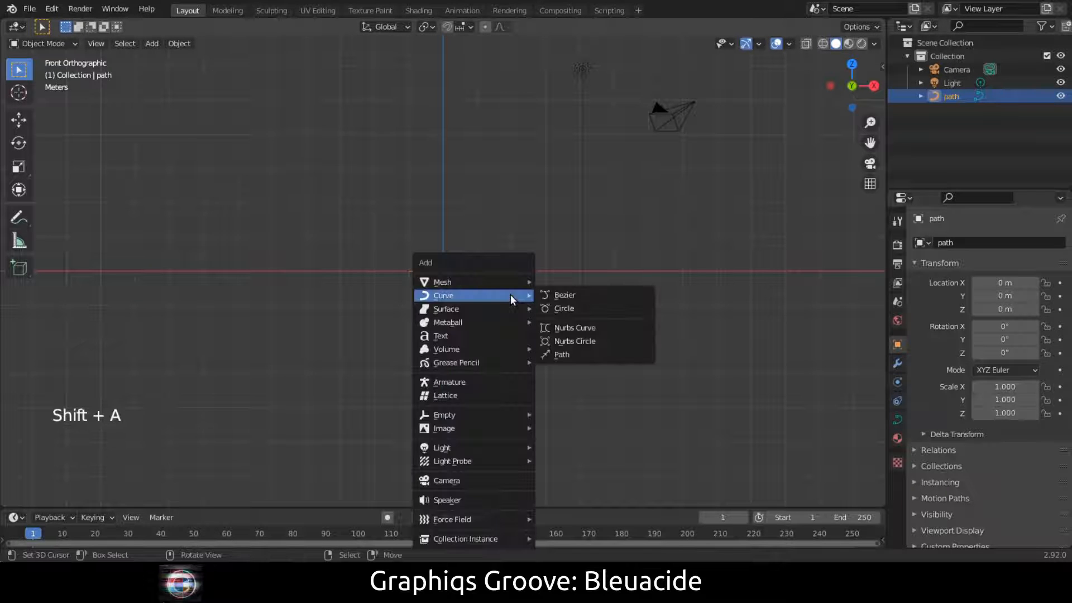
click(564, 295)
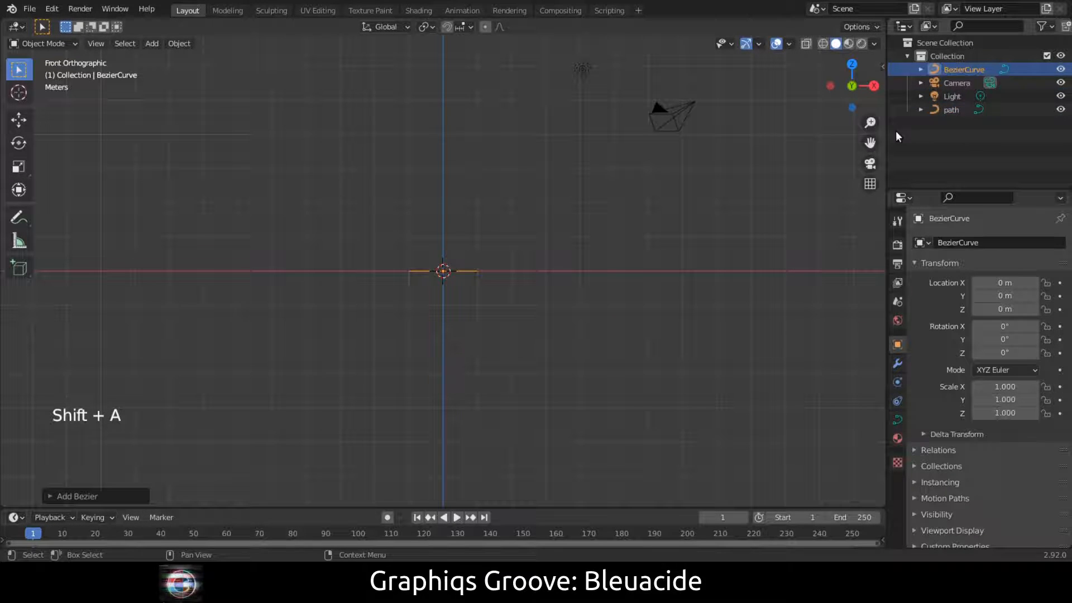
double_click(963, 69)
text(profile)
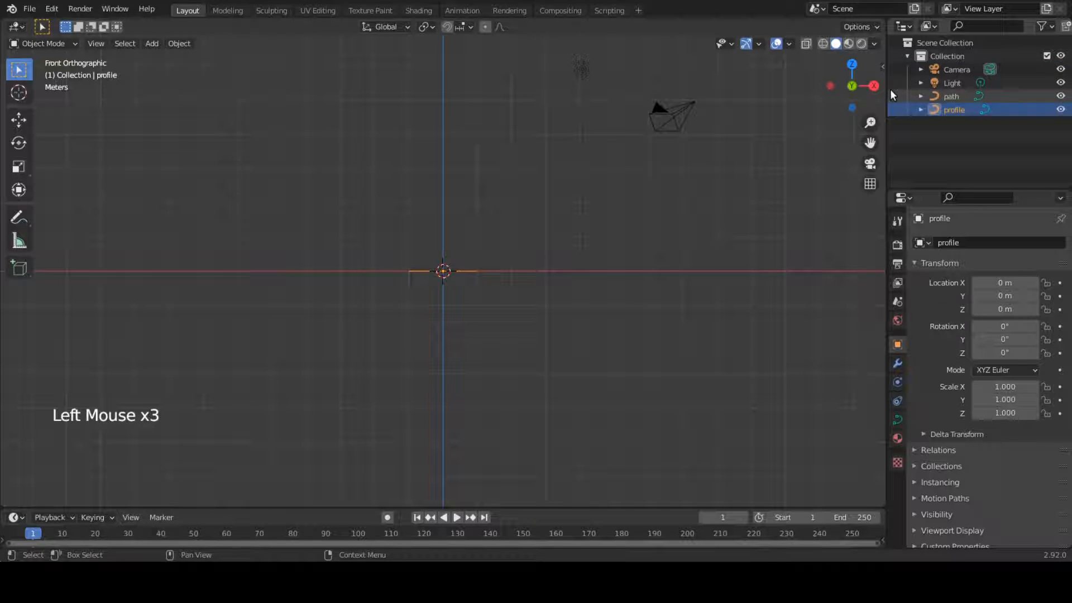
key(r)
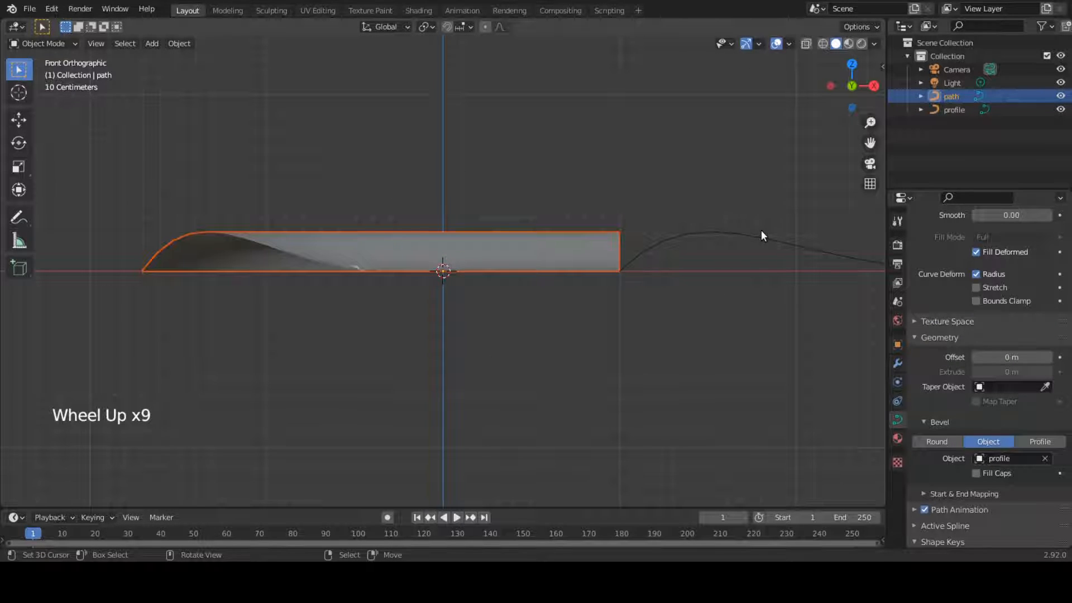
Step: Adjust the profile curve's handle types with V, then switch to front view
key(Tab)
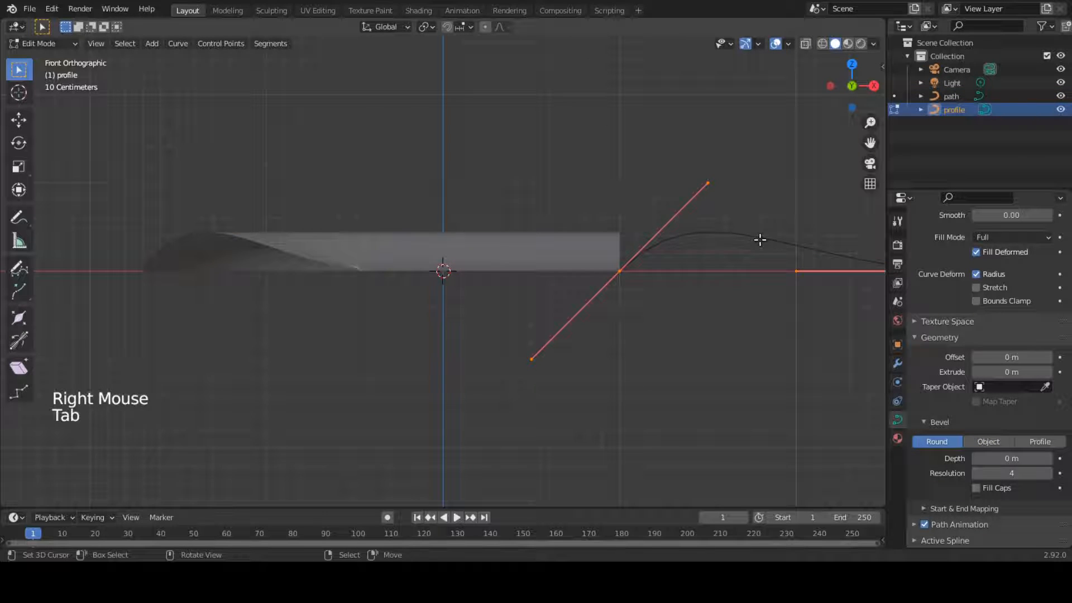
key(v)
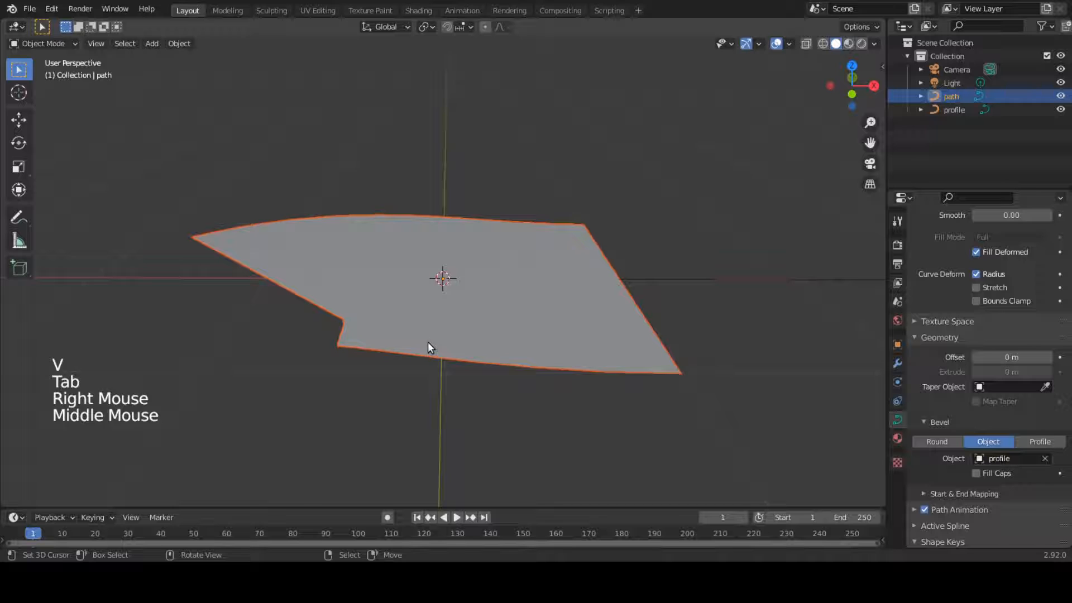
key(Tab)
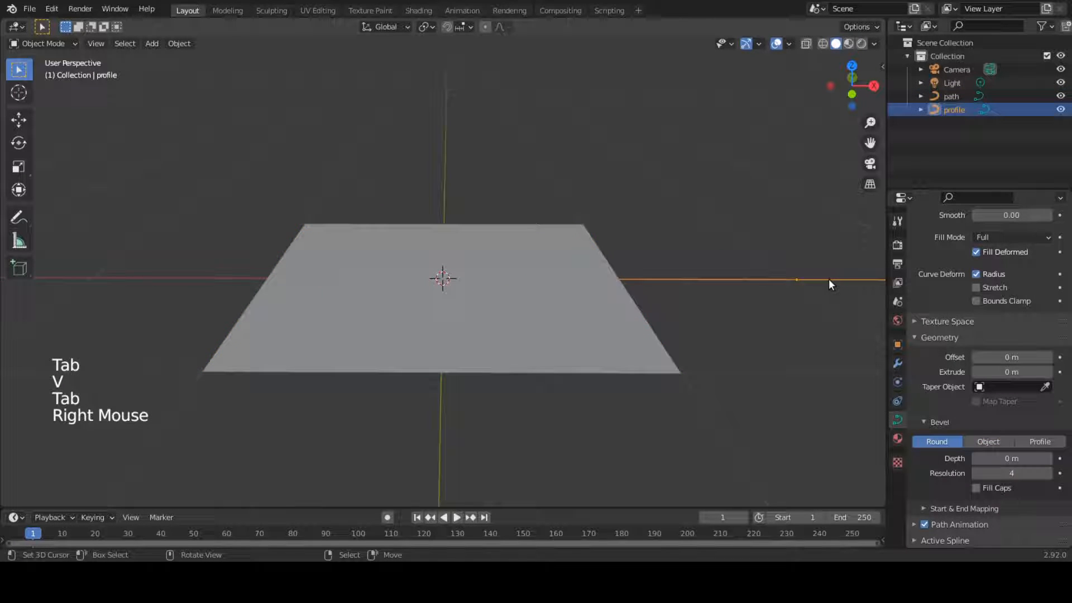
key(KP_1)
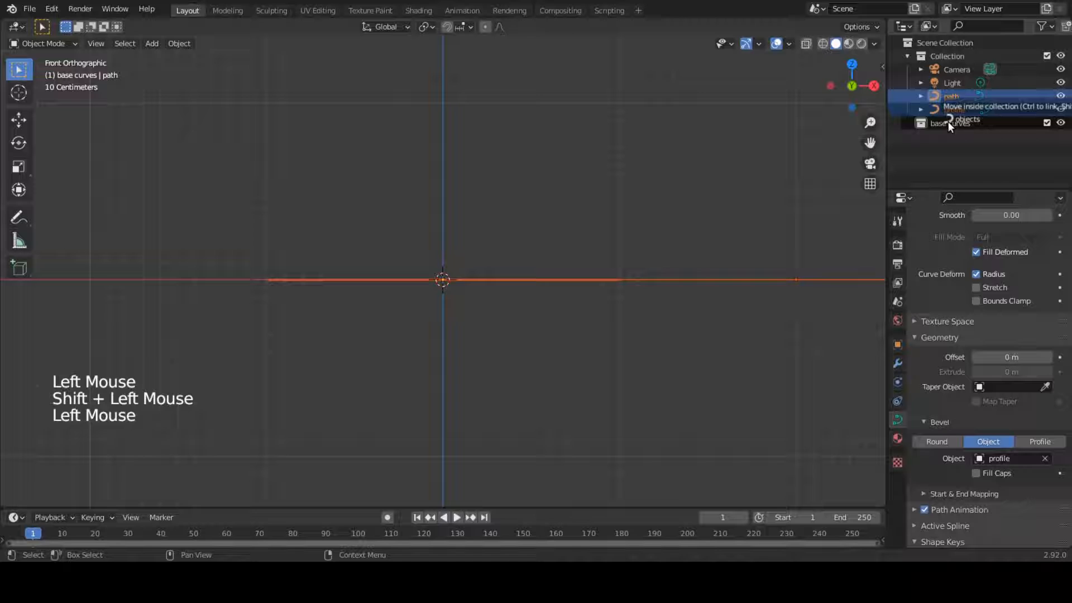
Step: Duplicate the base curves collection, rename the copy 'base curves. fire place', and add a new collection
right_click(957, 96)
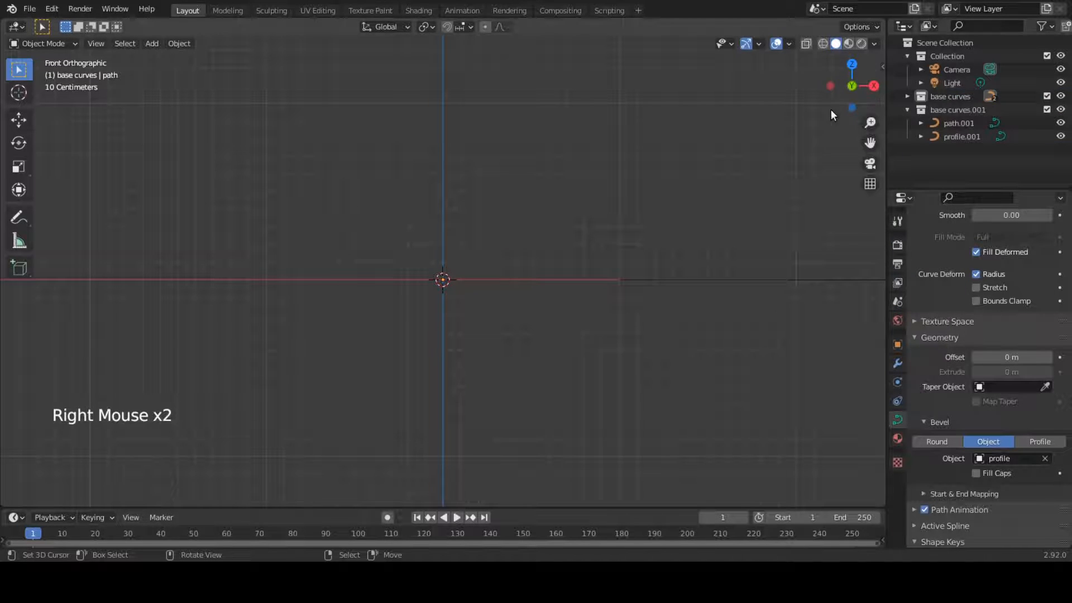
double_click(960, 109)
text( fire place)
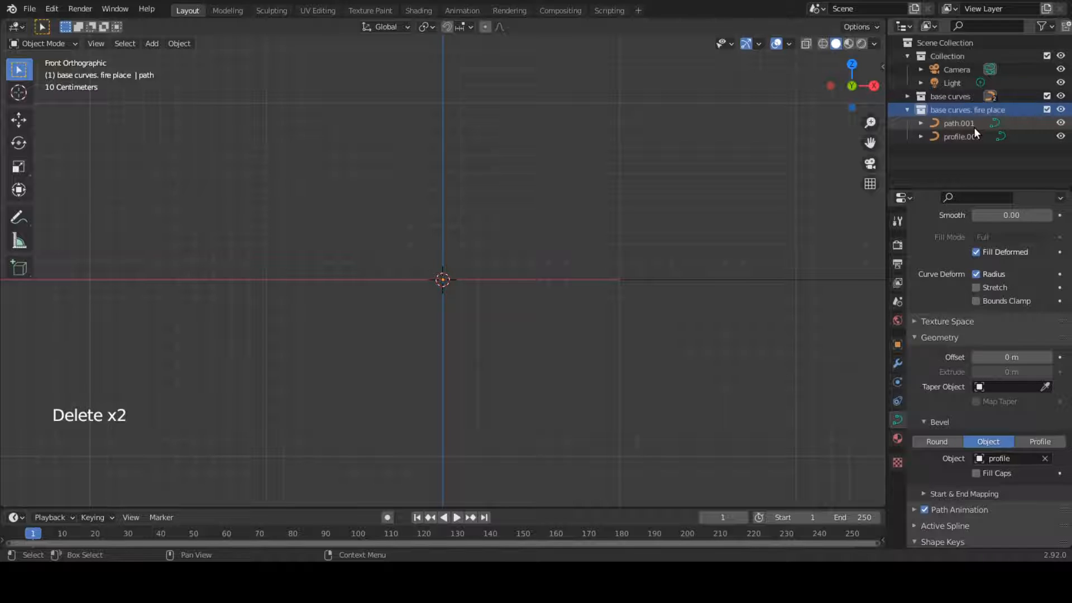
click(908, 109)
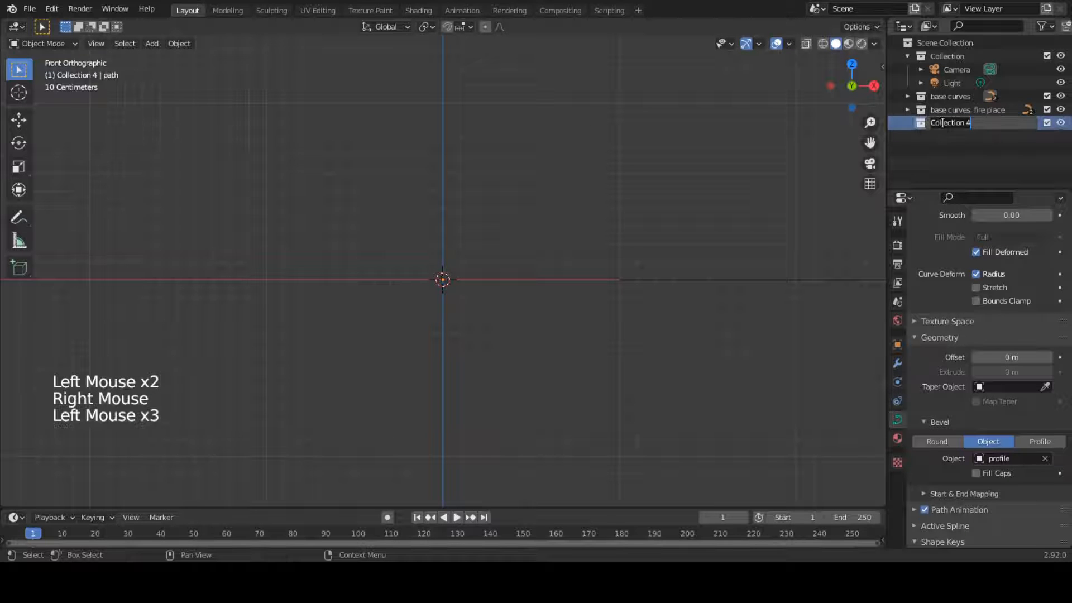
Step: Name the collection helper and add a big.jpeg image empty at 0.225 opacity, moved into place
text(helper)
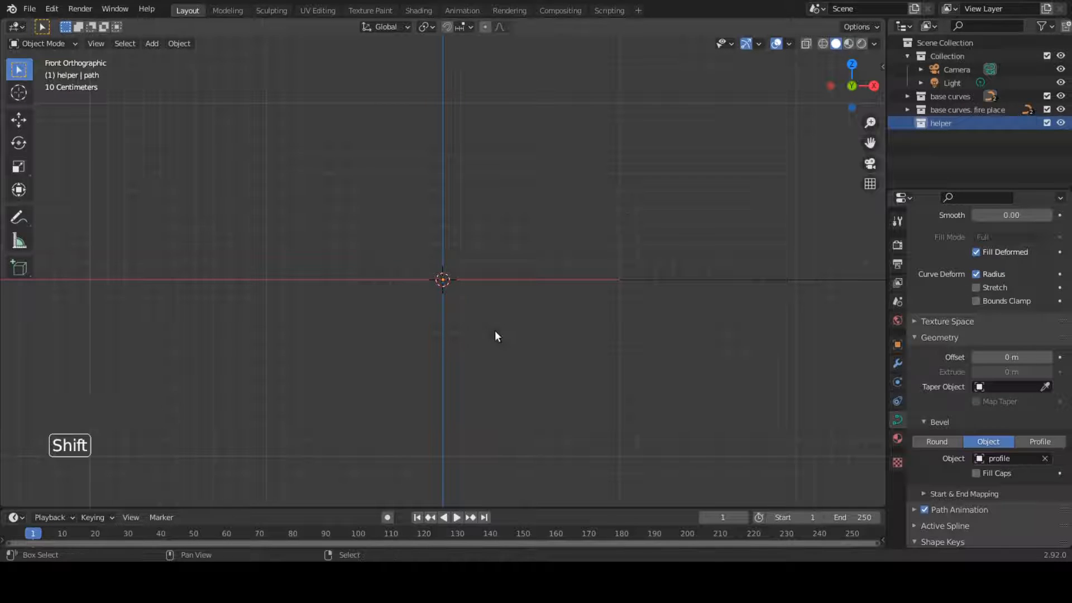
key(shift+a)
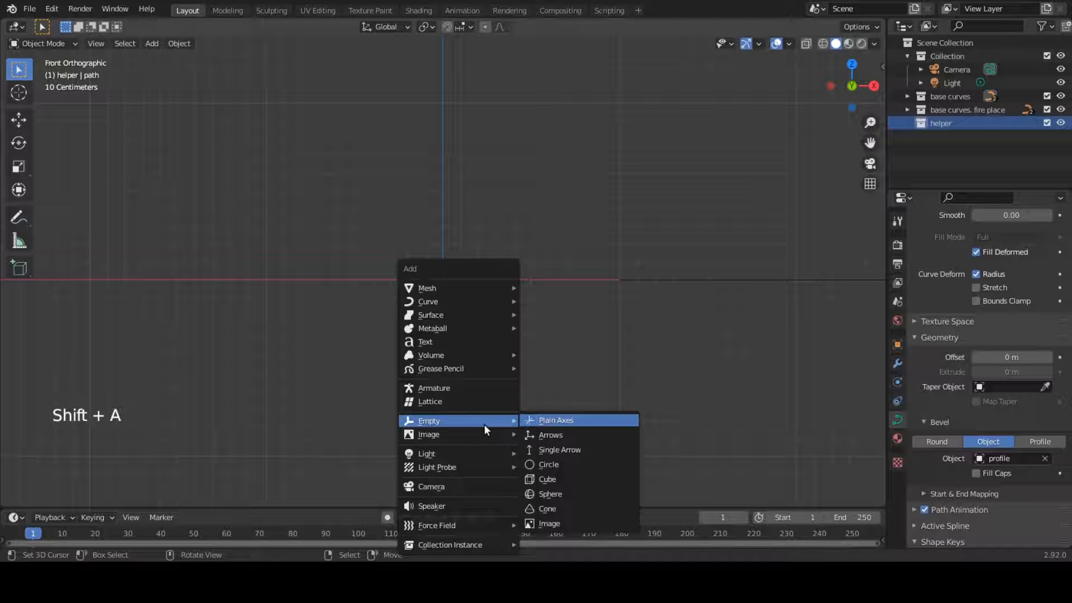
click(549, 523)
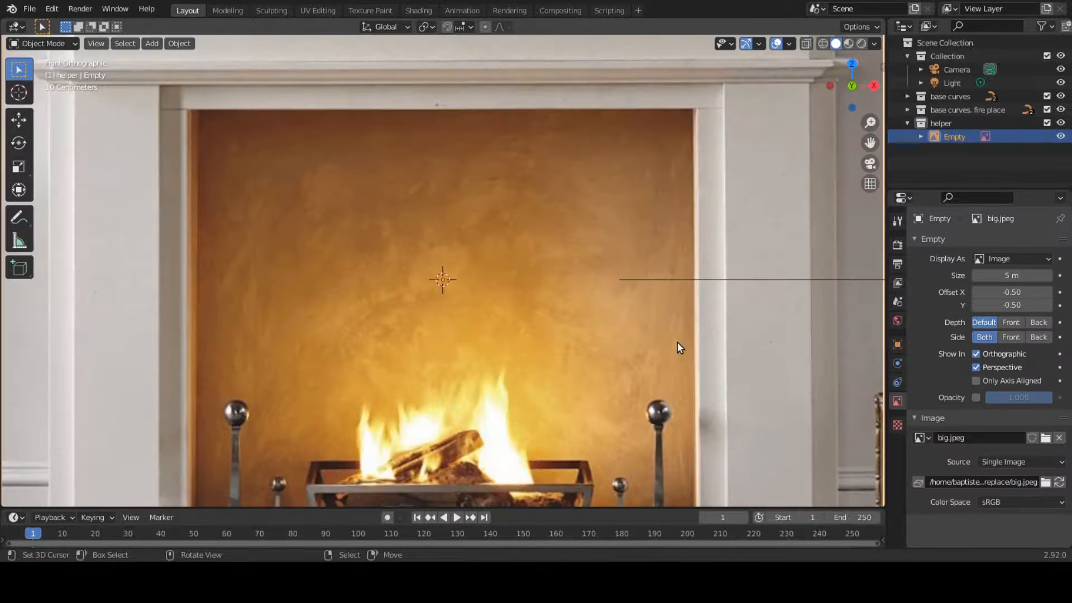
scroll(down, 3)
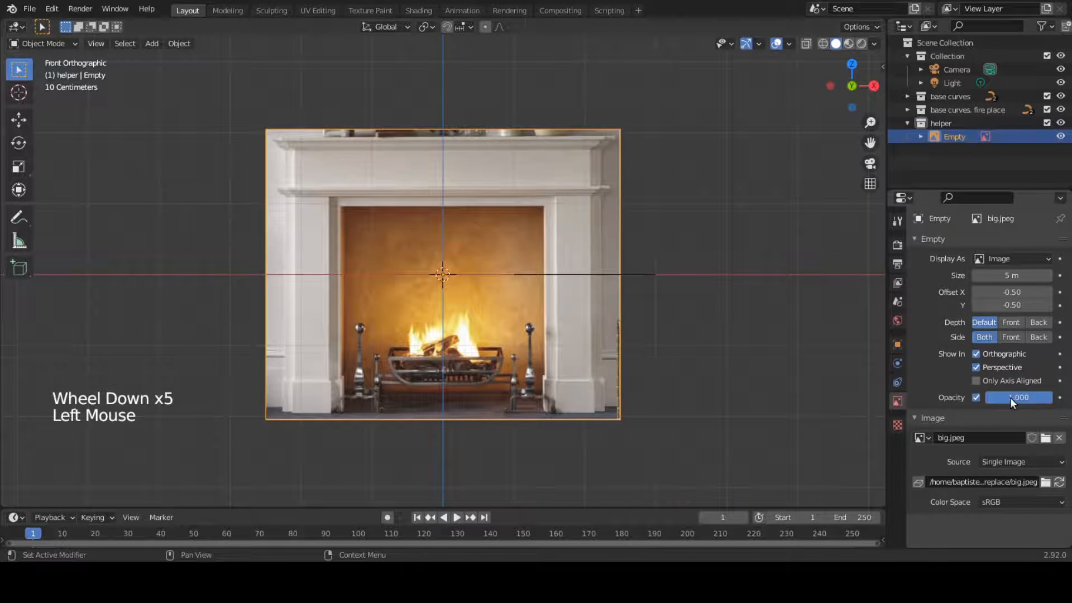
scroll(up, 3)
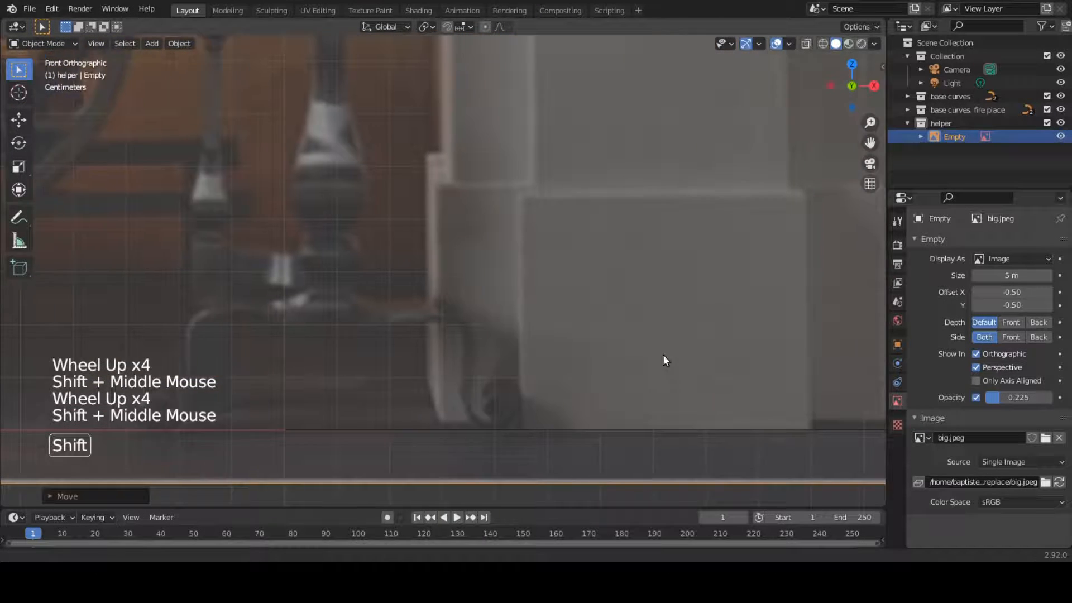
scroll(down, 3)
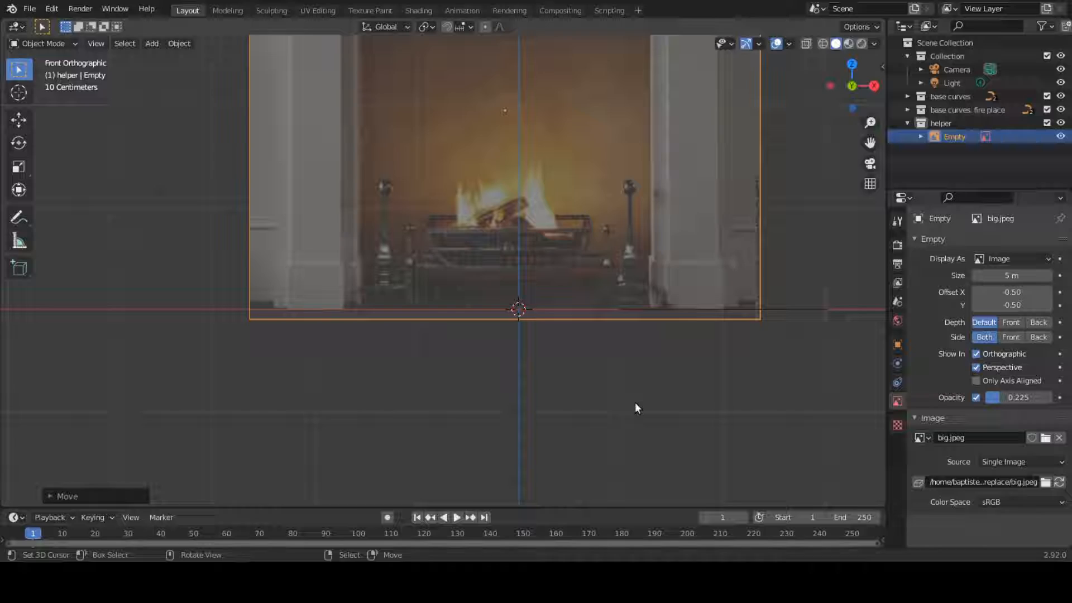
key(g)
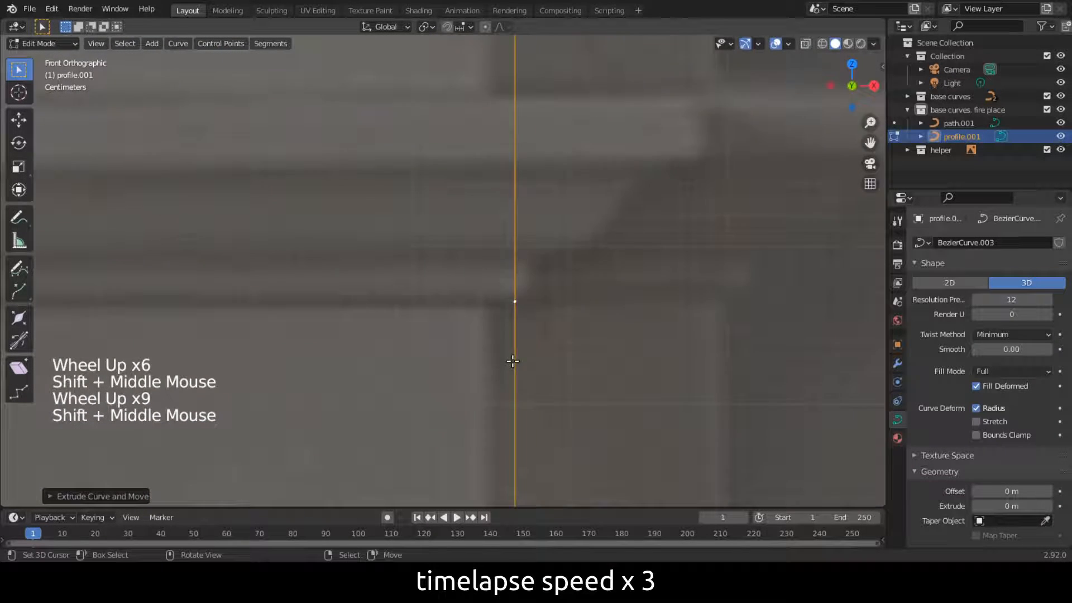
Step: Extrude profile.001 points along the stepped mantel moulding in the reference photo
key(g)
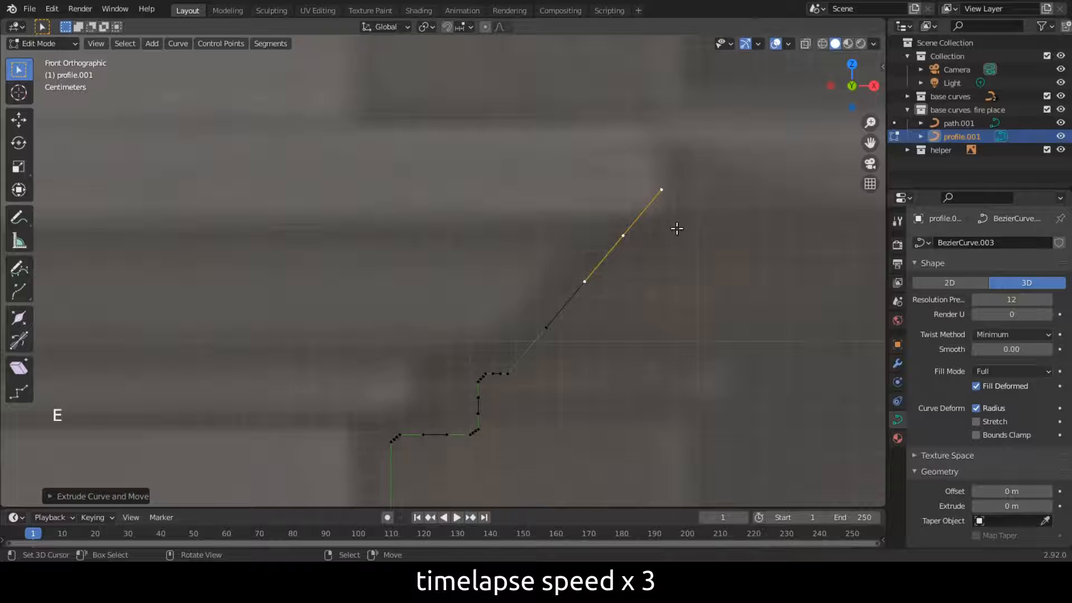
key(E)
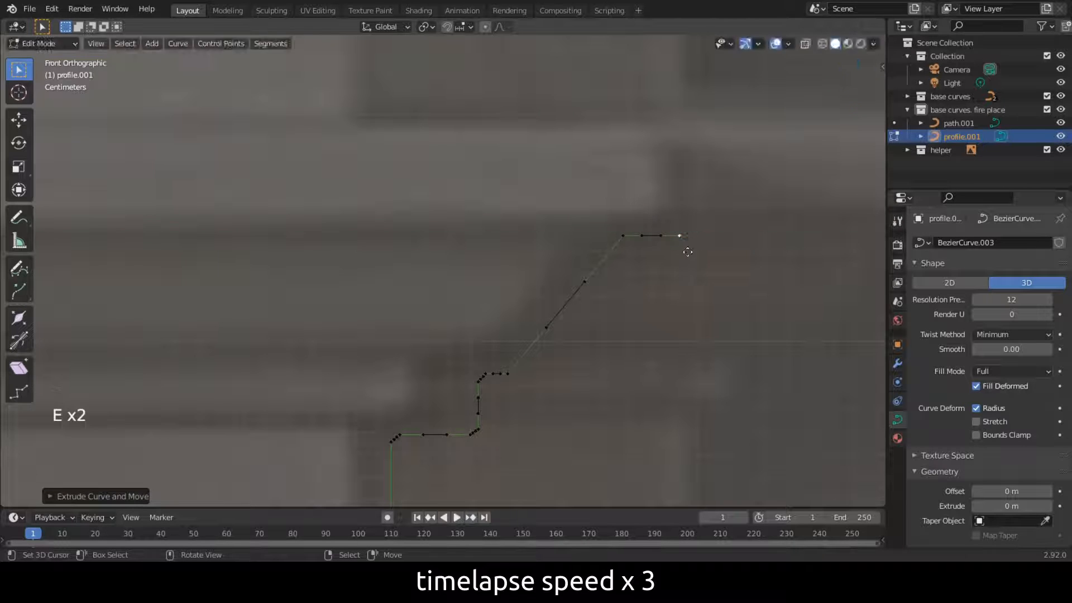
drag(682, 236, 679, 126)
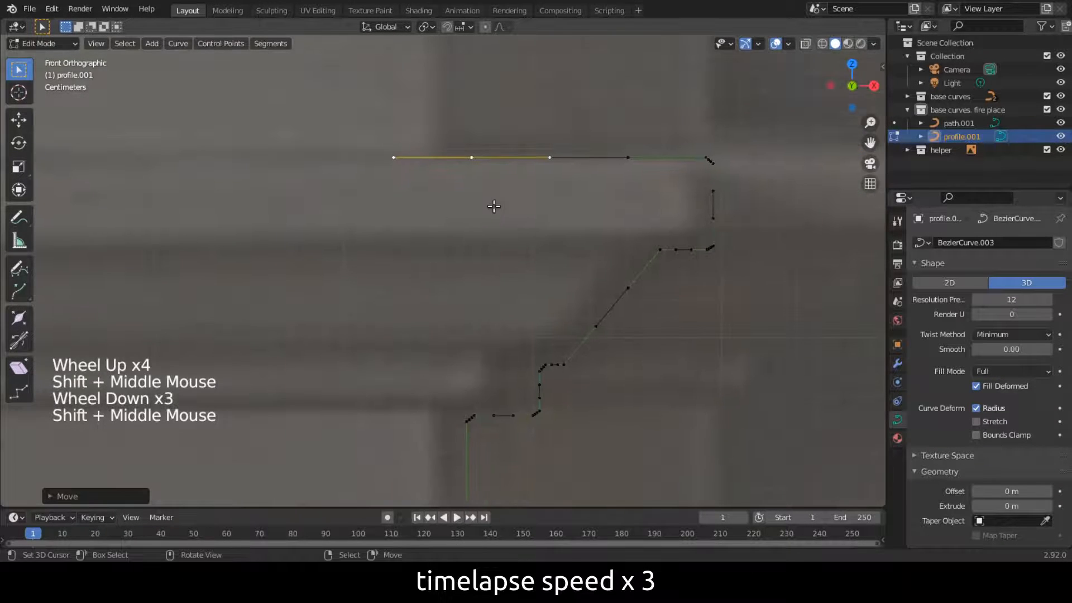
key(shift+s)
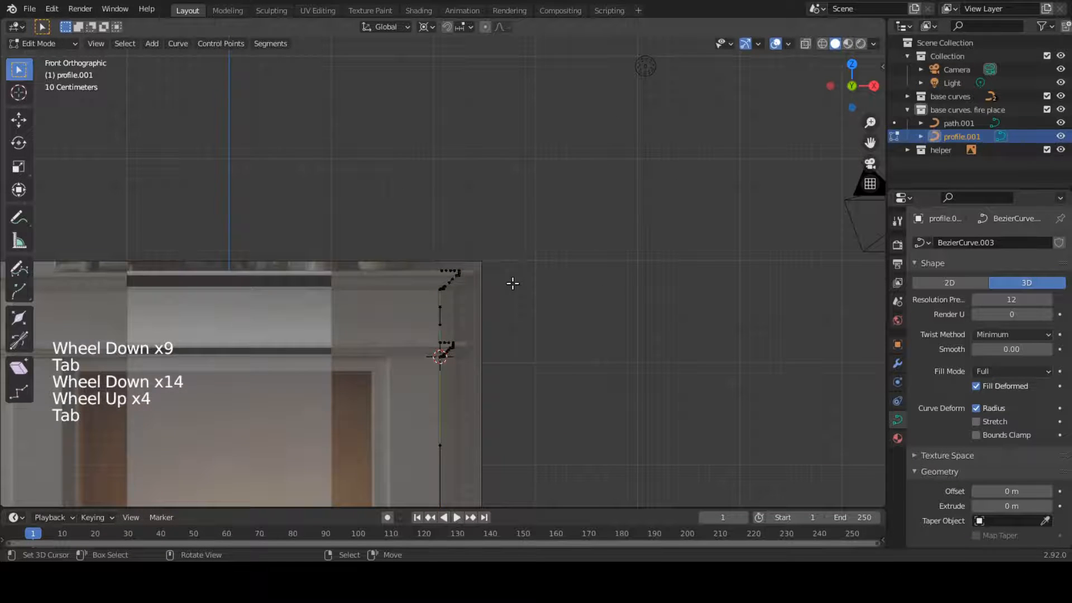
Step: Leave Edit Mode and duplicate the 'base curves. fire place' collection with its curves
key(Tab)
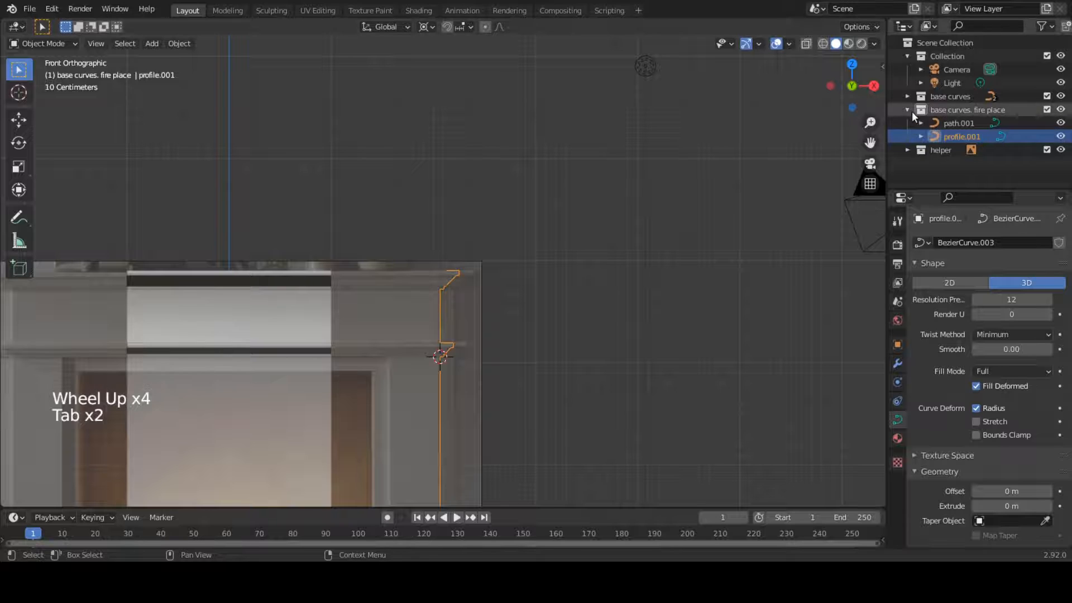
click(909, 110)
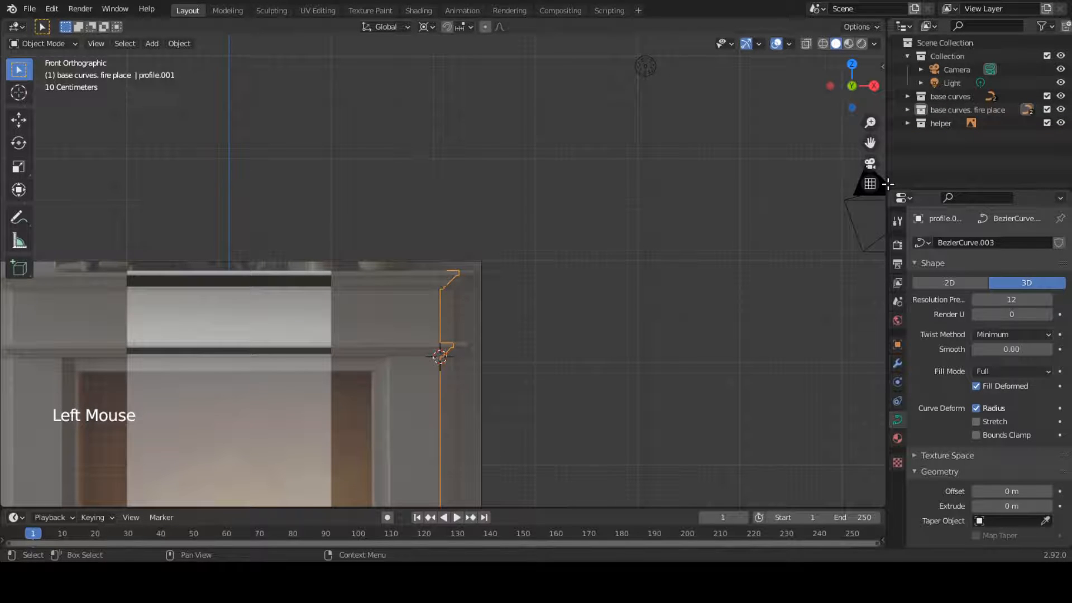
click(968, 110)
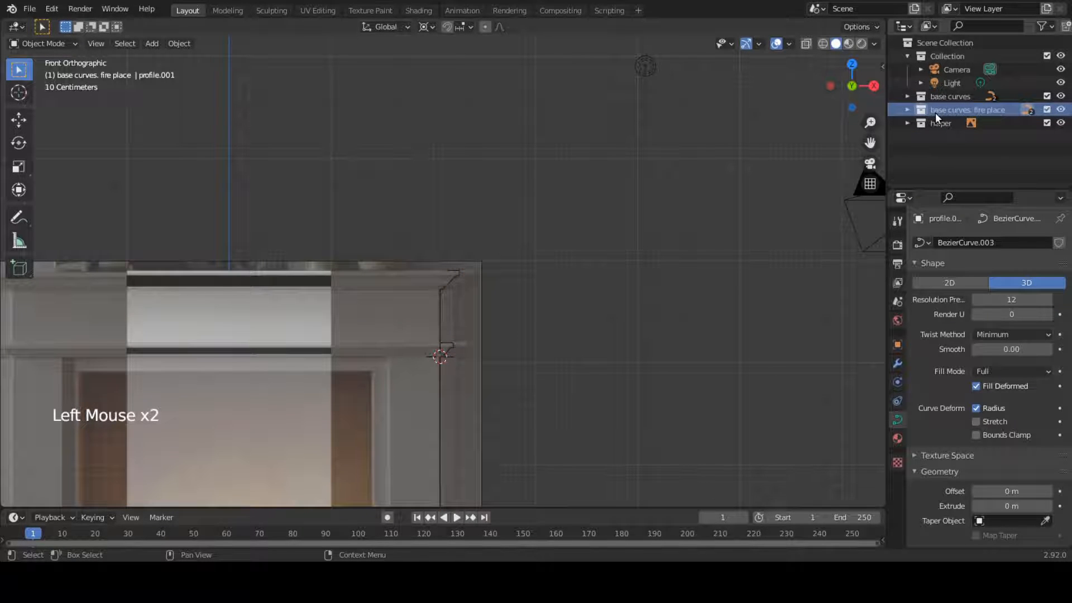
right_click(968, 110)
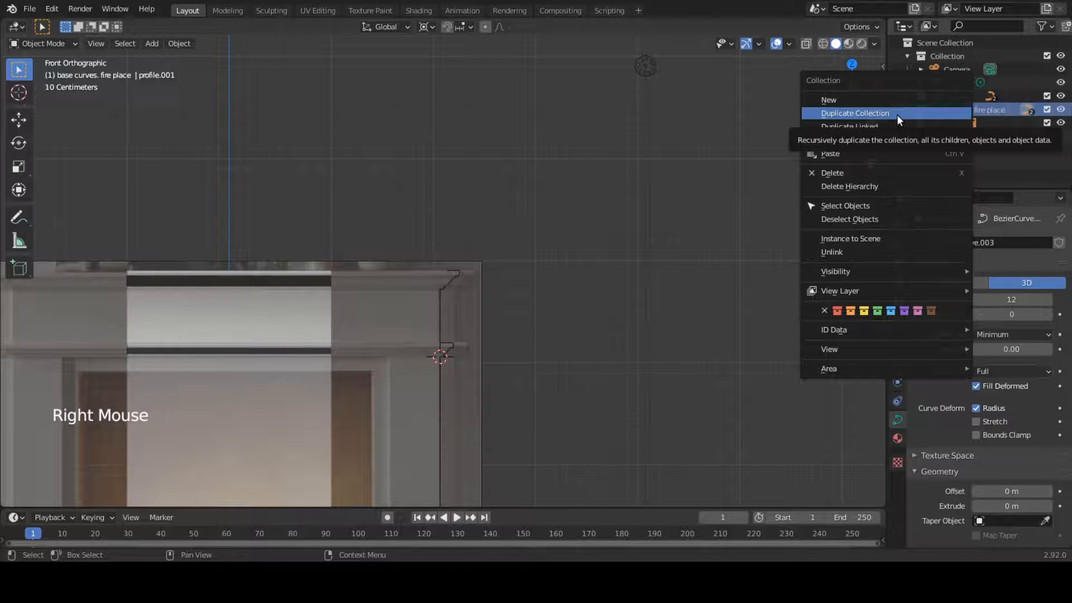
click(855, 113)
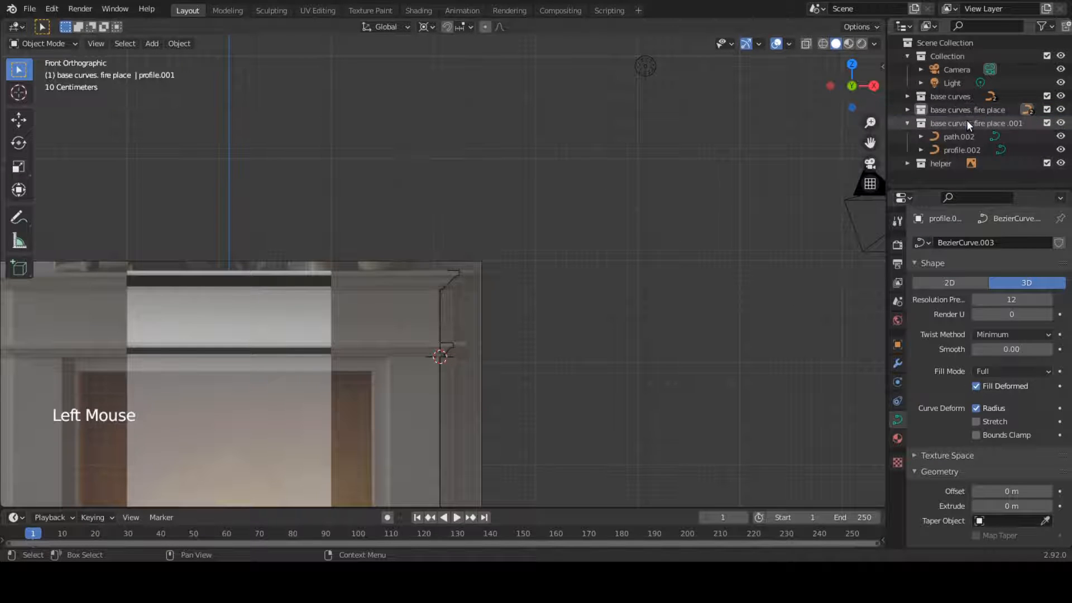
Step: Rename the copy 'fireplace curves top part' and select its path.002 curve
double_click(976, 123)
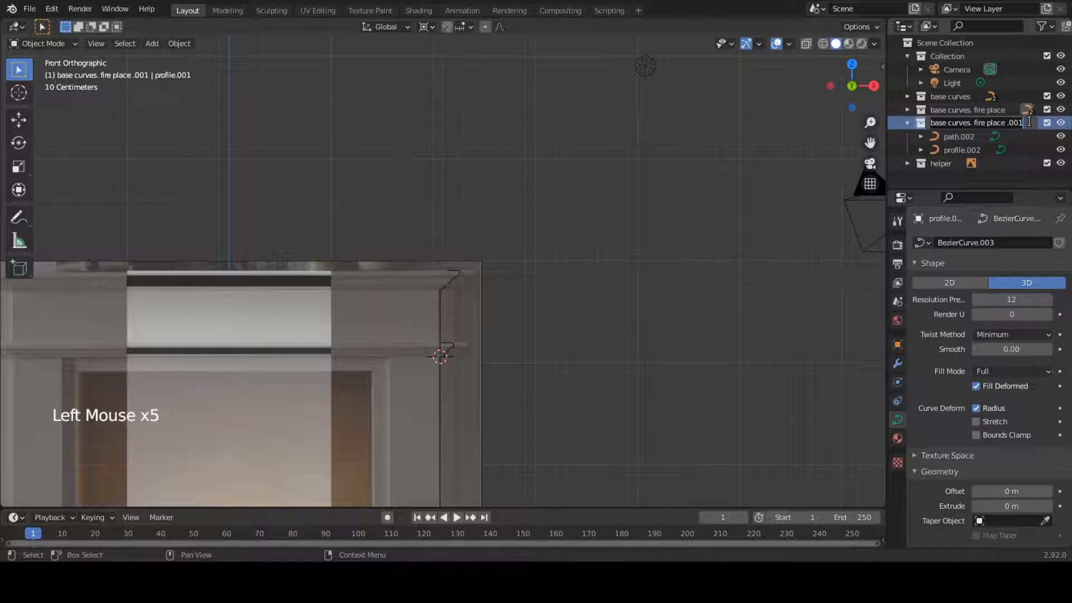
text(fireplace curves top part)
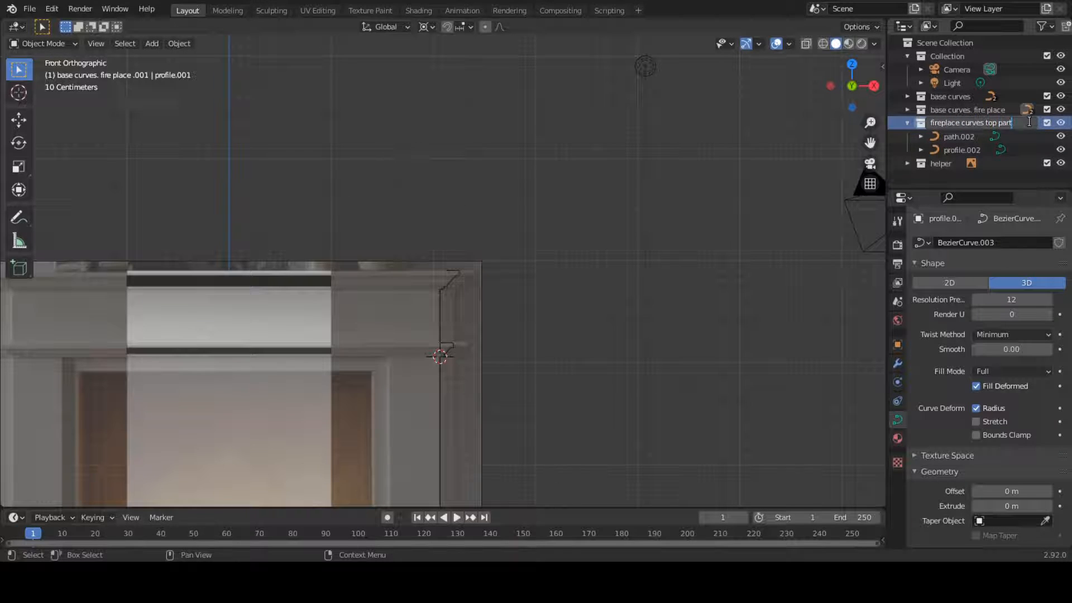
click(971, 123)
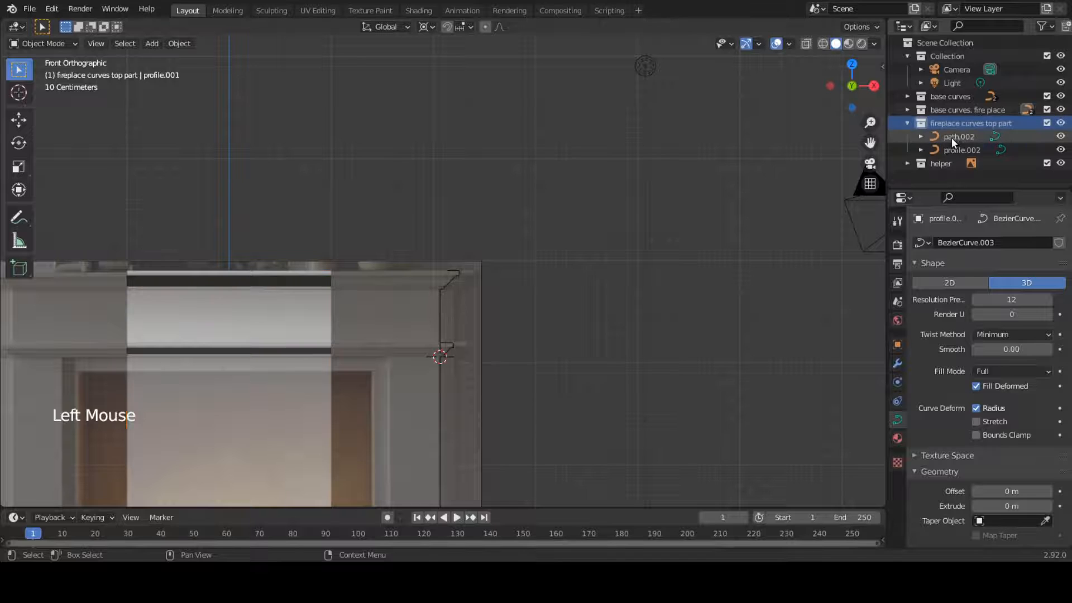
click(958, 136)
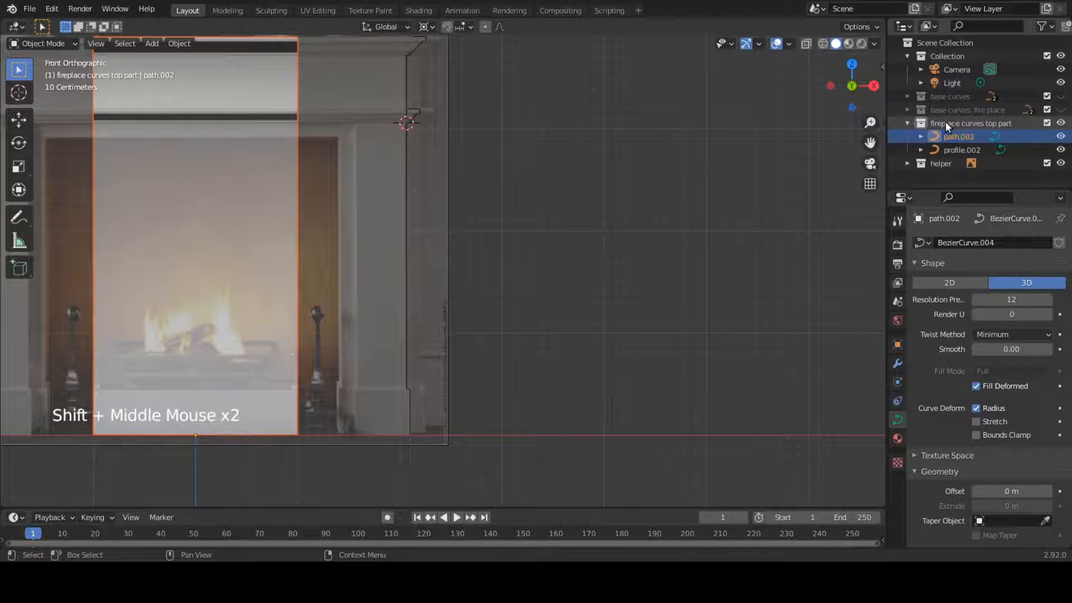
scroll(down, 3)
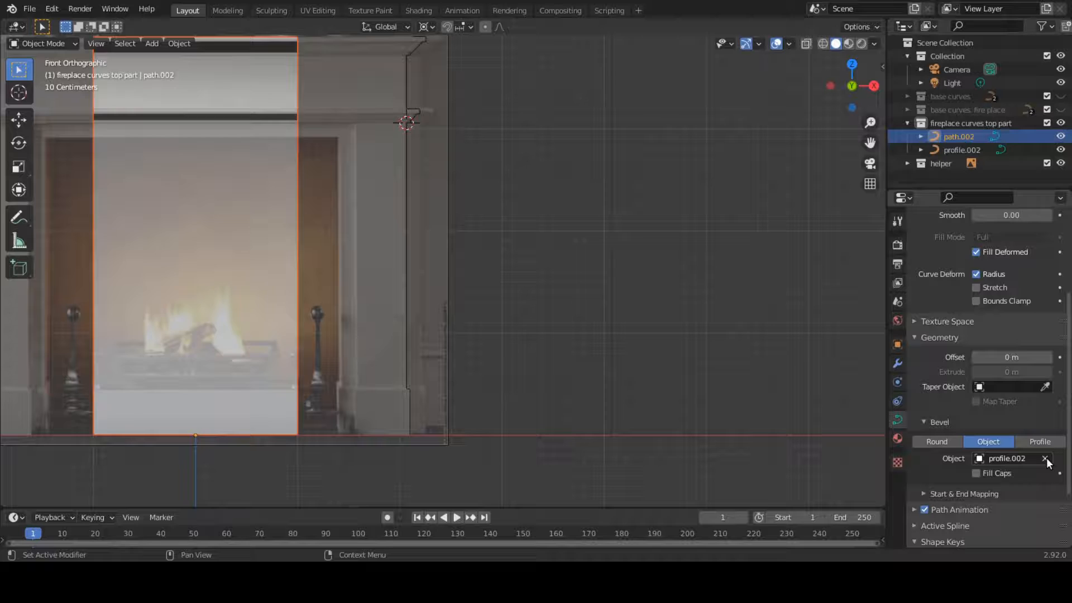
Step: Delete profile.002 and rename profile.001 to 'profile fireplace'
double_click(962, 150)
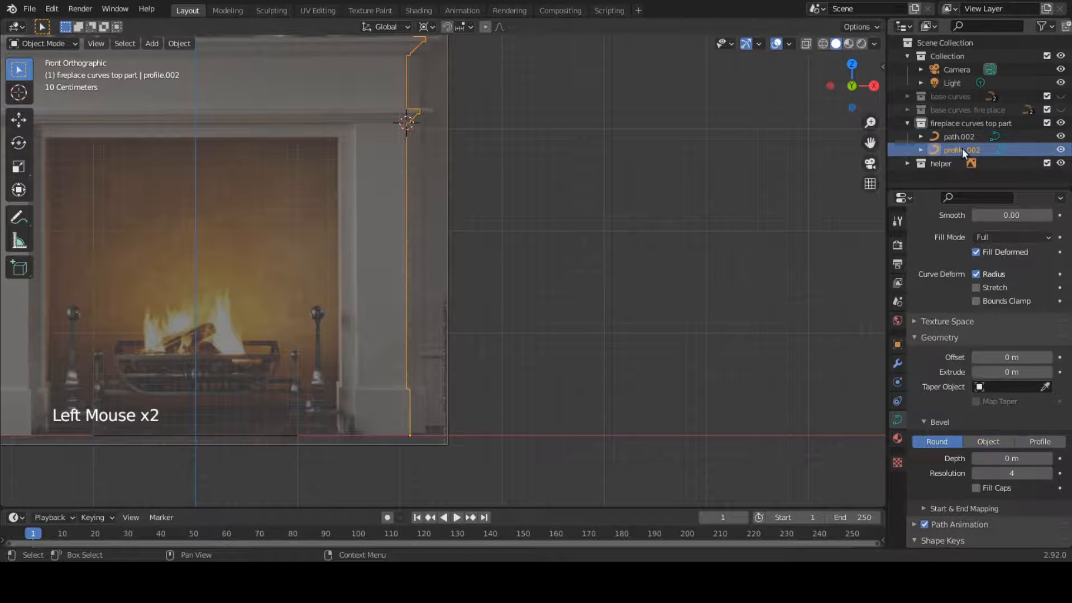
right_click(960, 150)
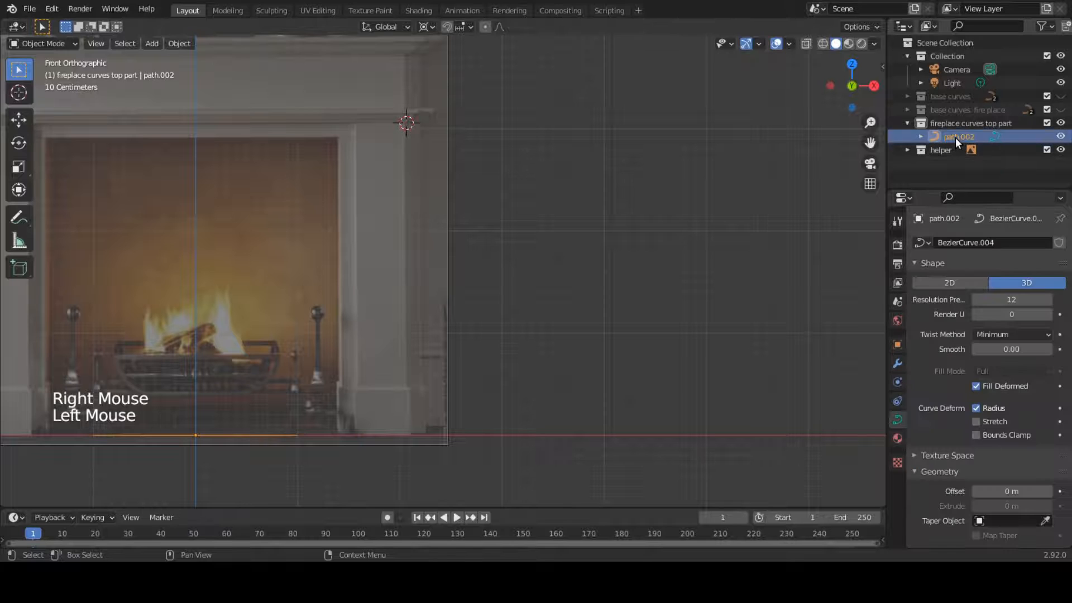
scroll(down, 3)
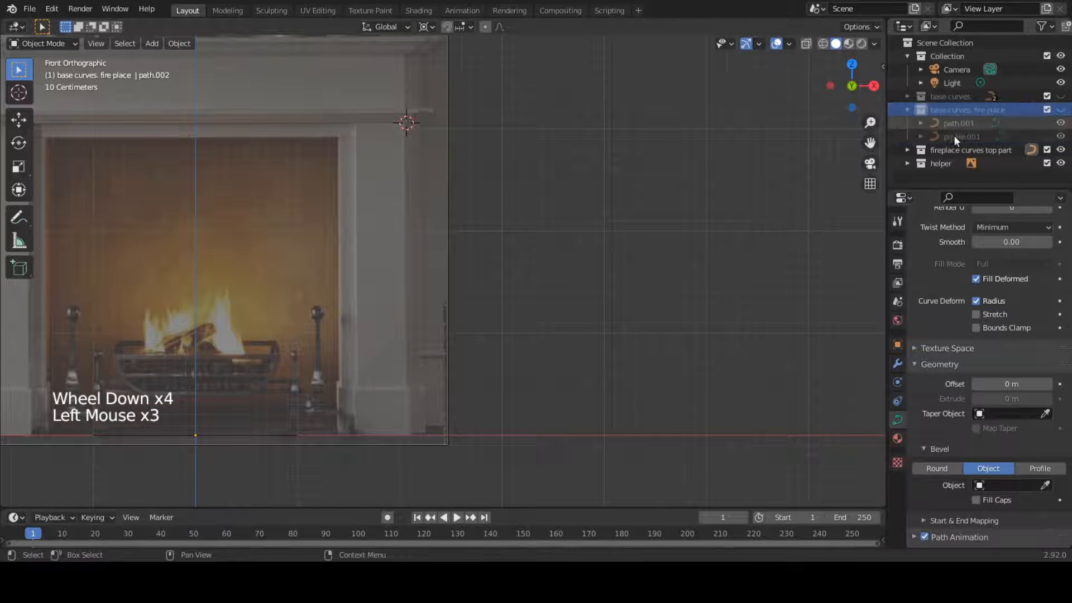
double_click(962, 135)
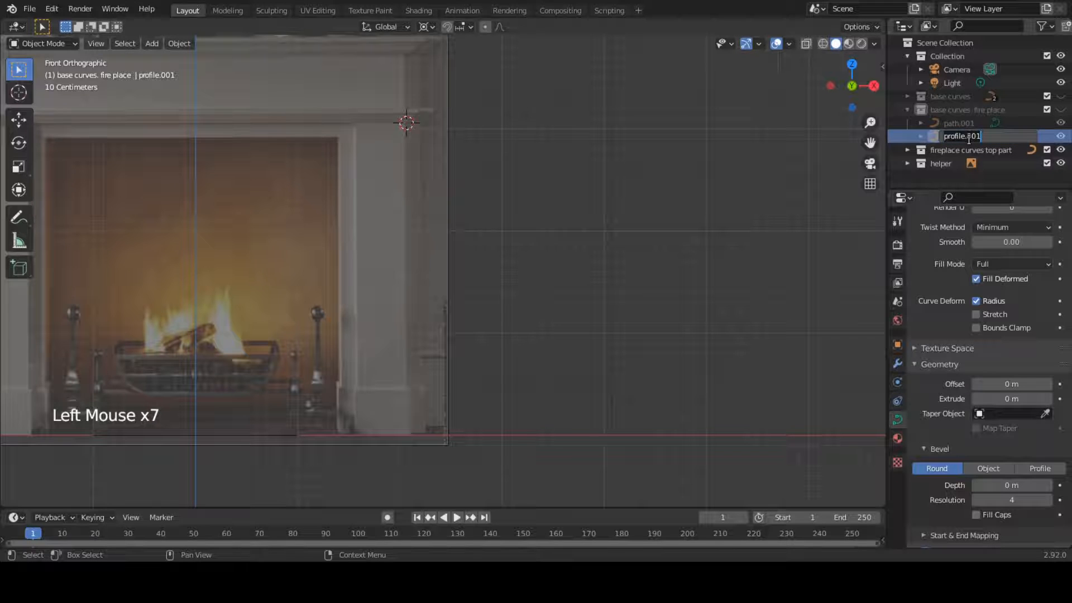
key(Backspace)
text( fireplace)
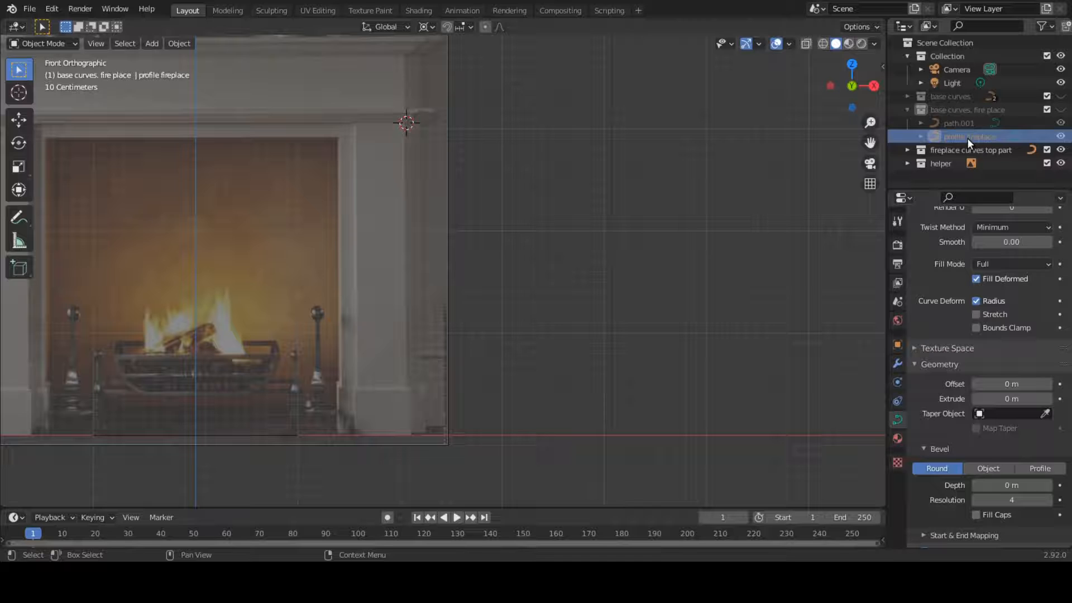
click(971, 122)
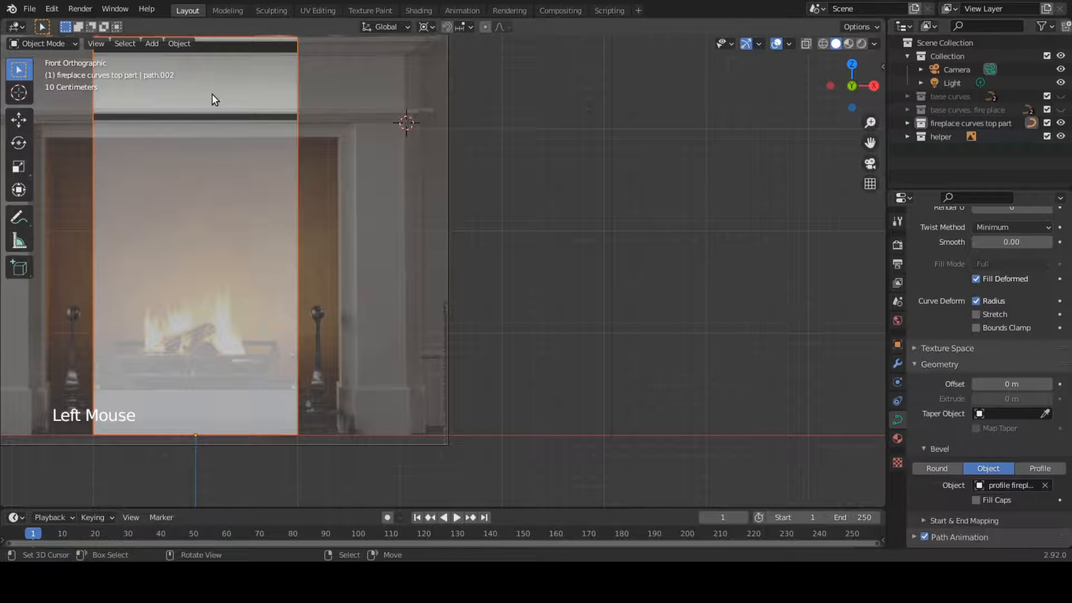
Step: Move path.002's end point in front view to meet the mantel edge in the reference
key(KP_7)
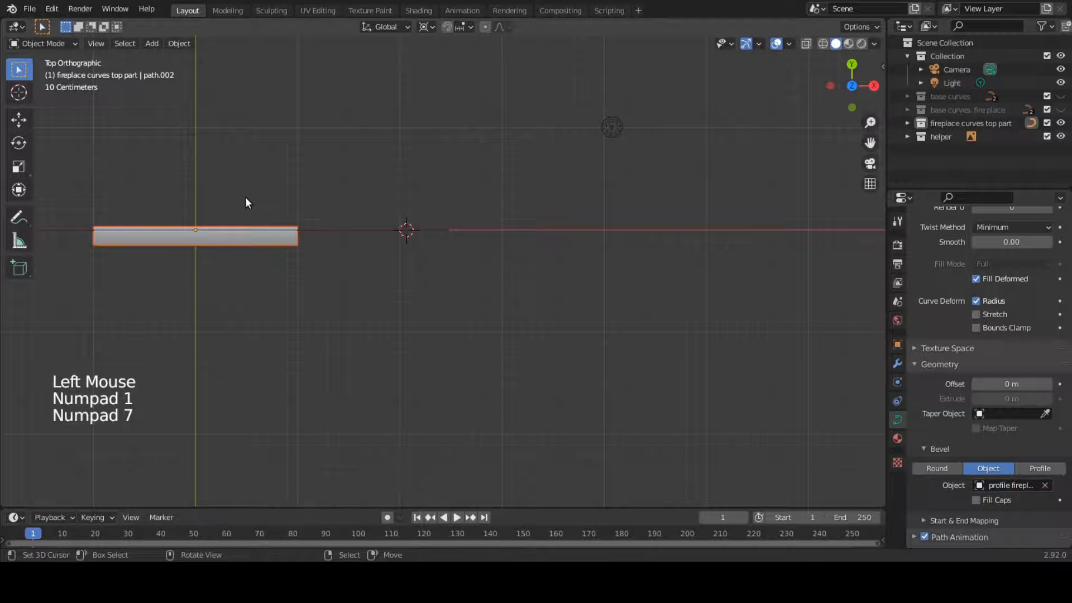
key(Tab)
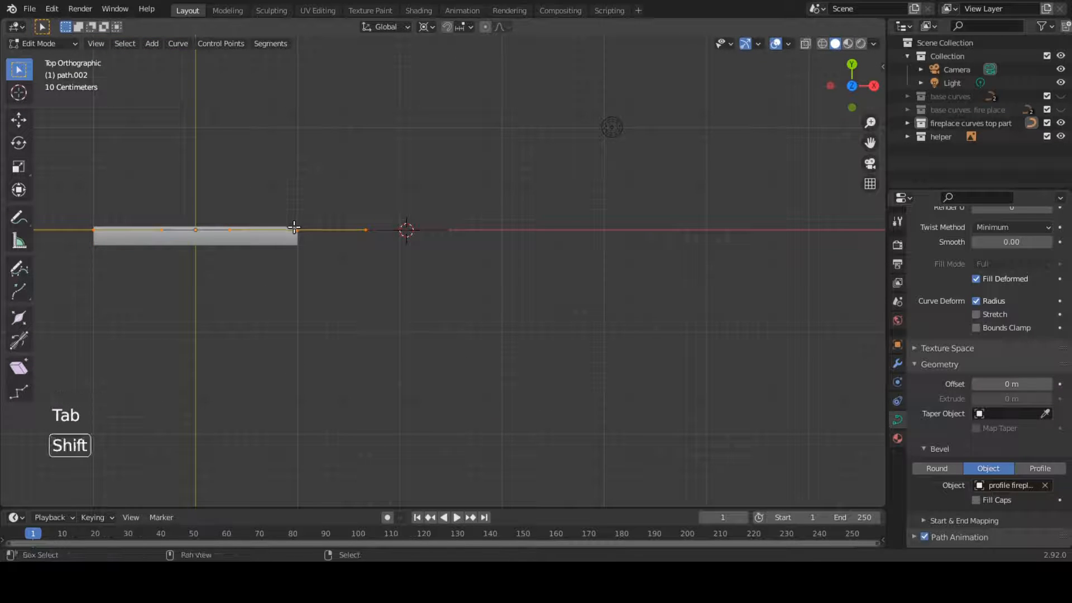
key(shift+s)
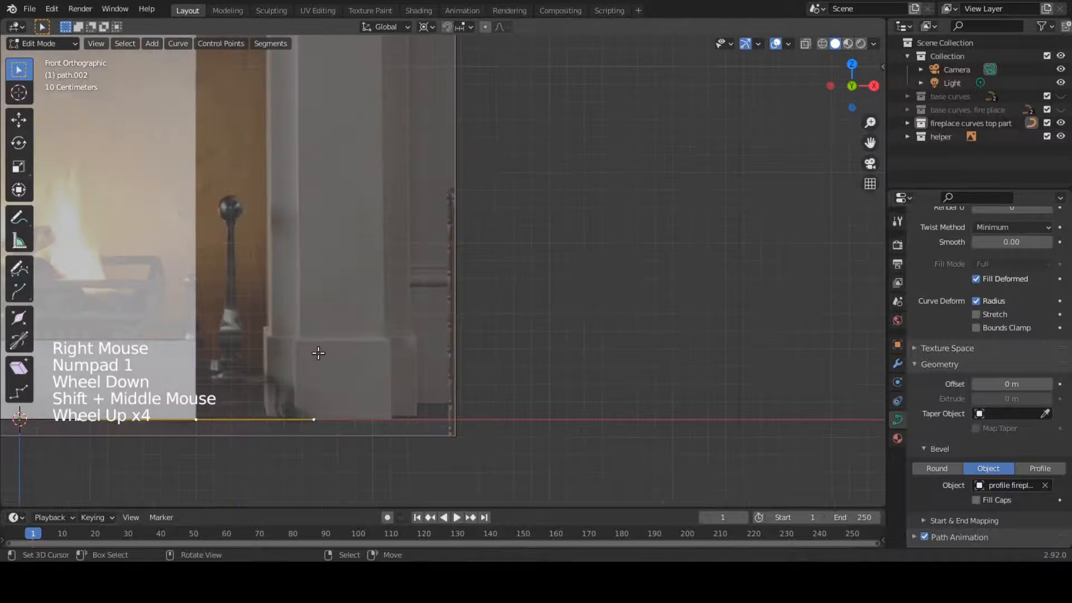
key(g)
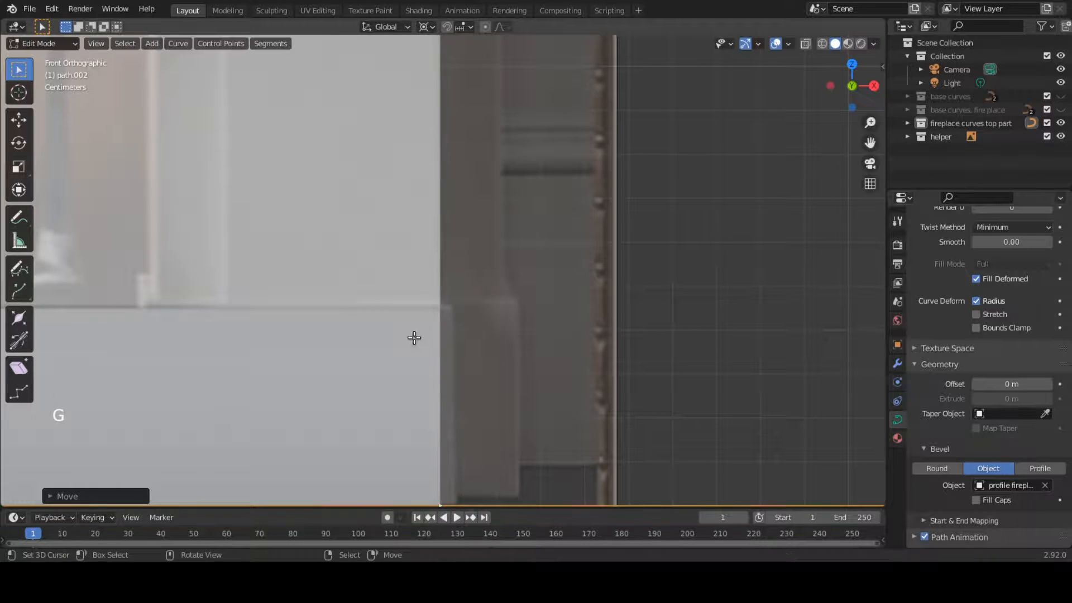
scroll(down, 3)
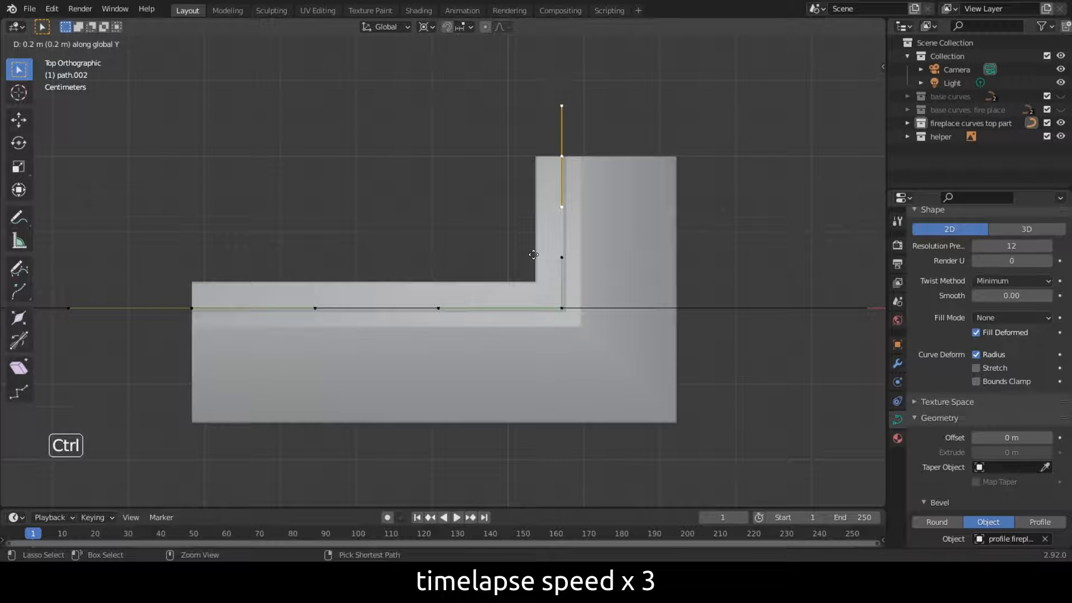
Step: Extrude new path.002 points into a stepped outline mirrored across the centre
key(e)
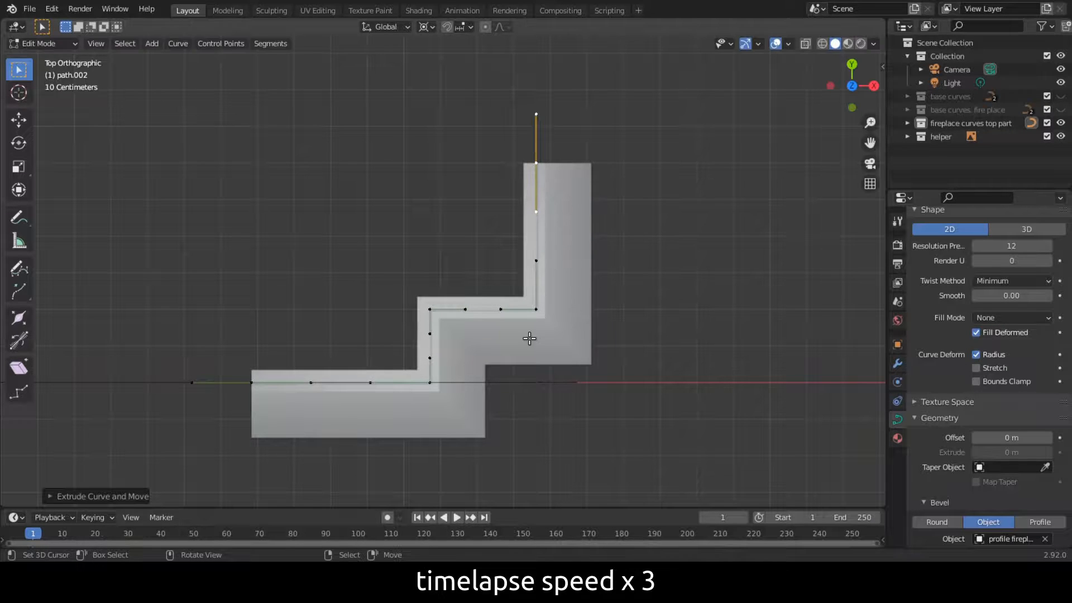
scroll(down, 3)
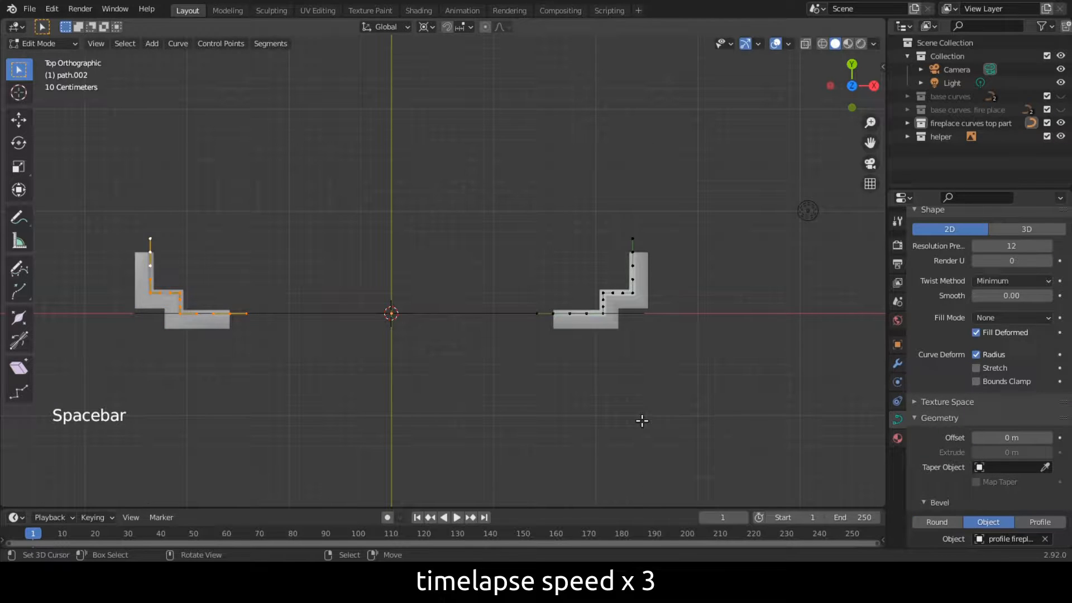
Step: Return to Object Mode, orbit to inspect the two-ledge mantel, and select the top part collection
key(Tab)
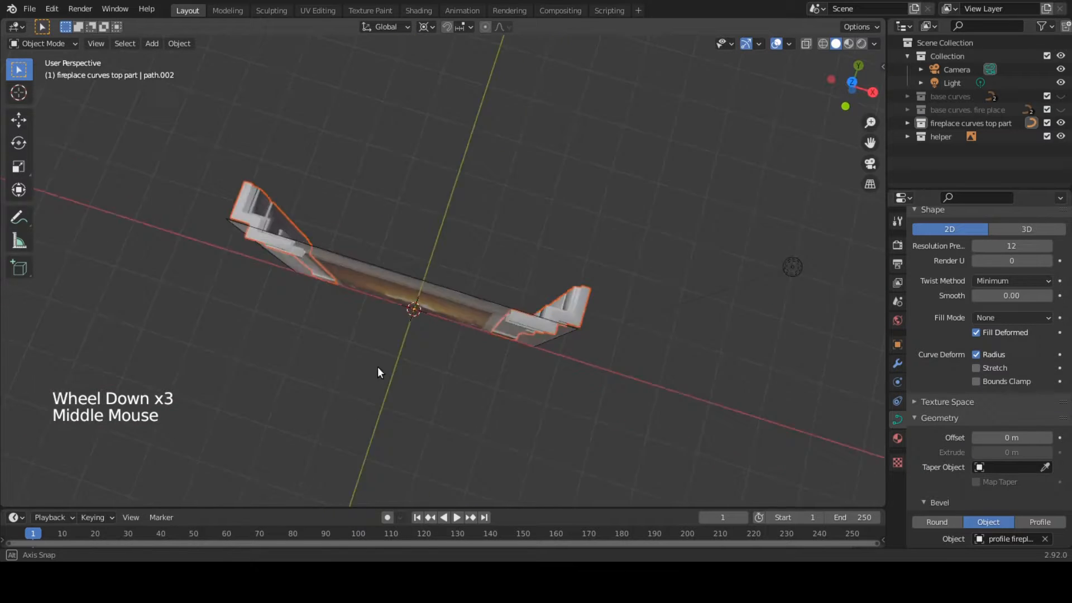
key(Tab)
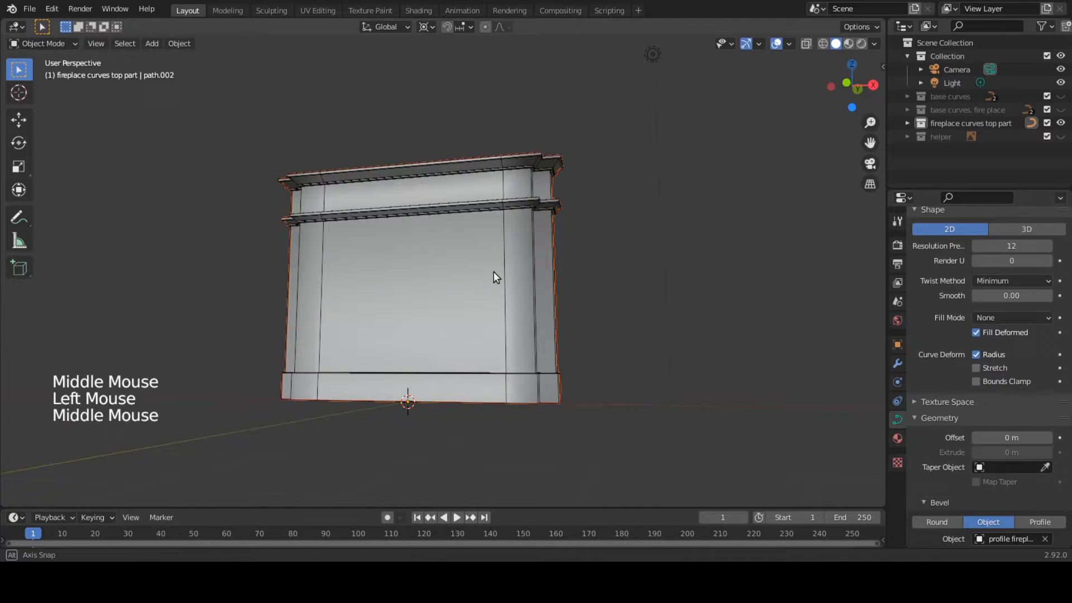
drag(495, 277, 422, 307)
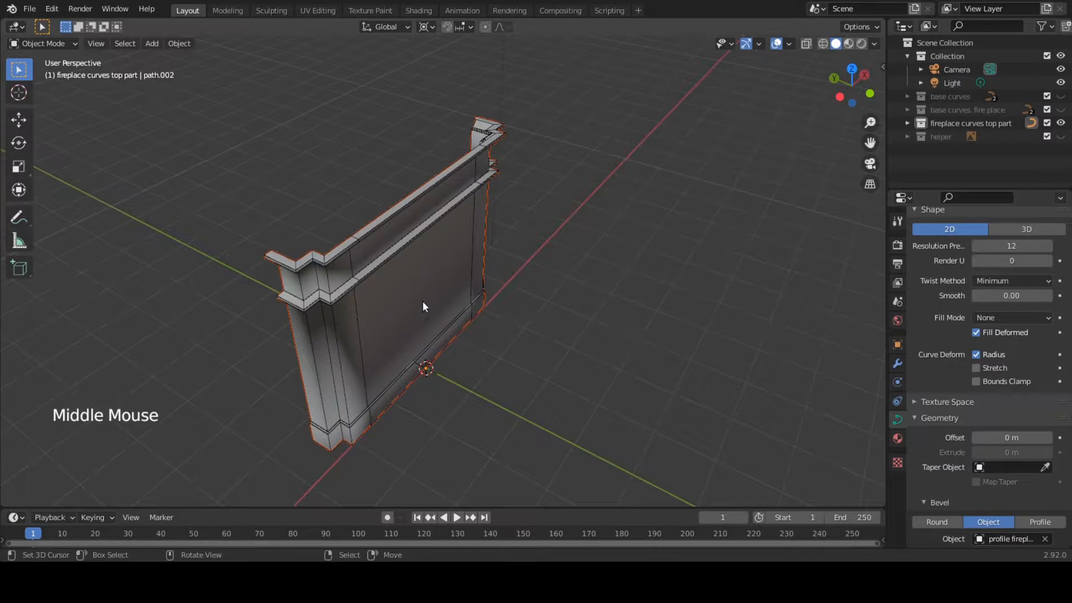
scroll(up, 3)
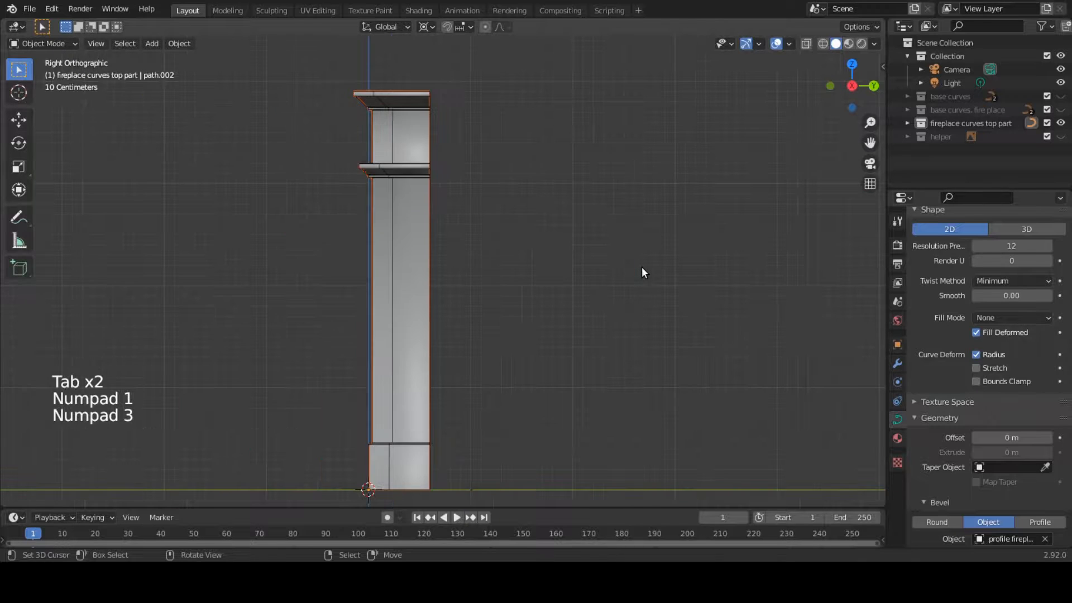
click(970, 123)
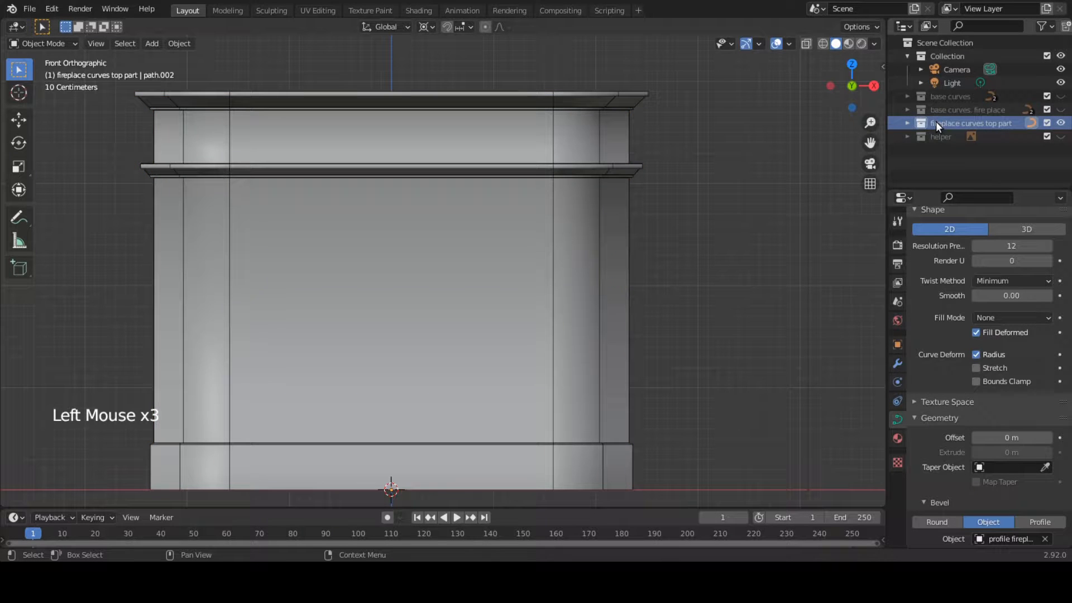
Step: Rename the duplicated collection to 'fireplace curves bottom part', removing its number suffix
double_click(977, 136)
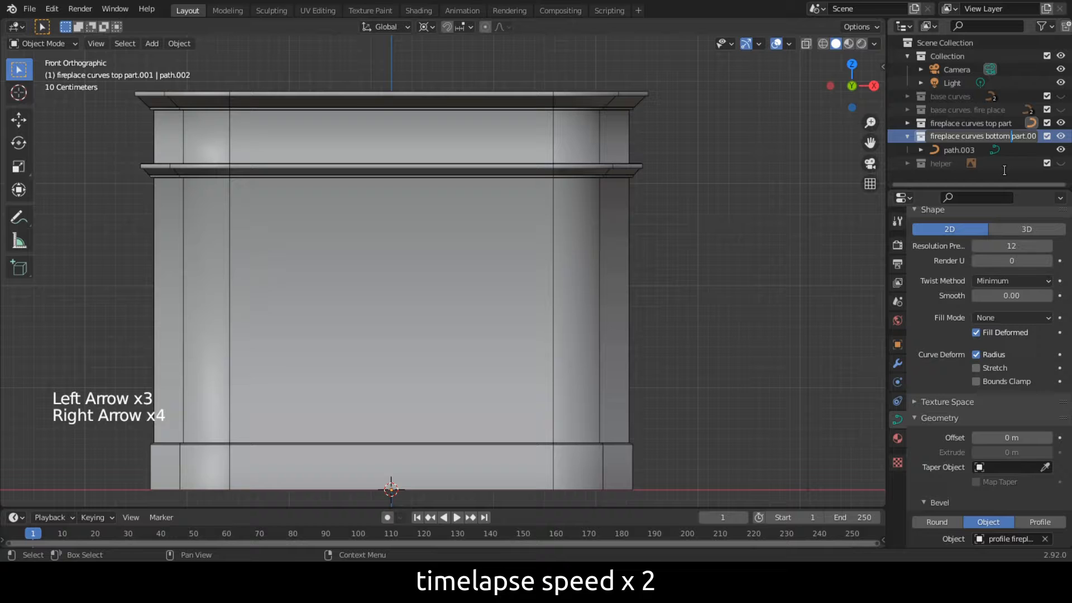
key(right)
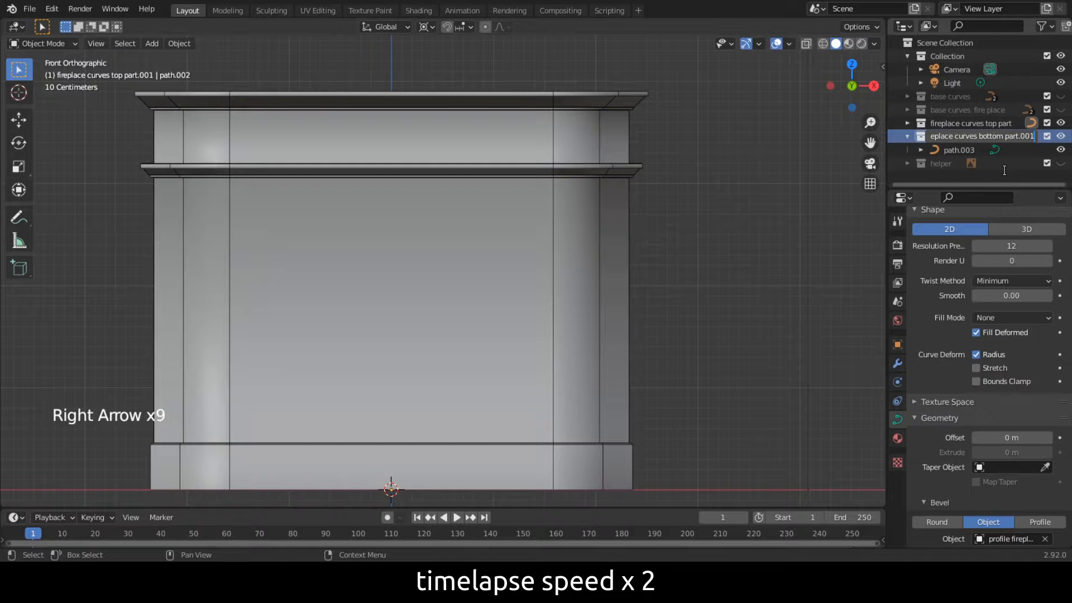
key(Backspace)
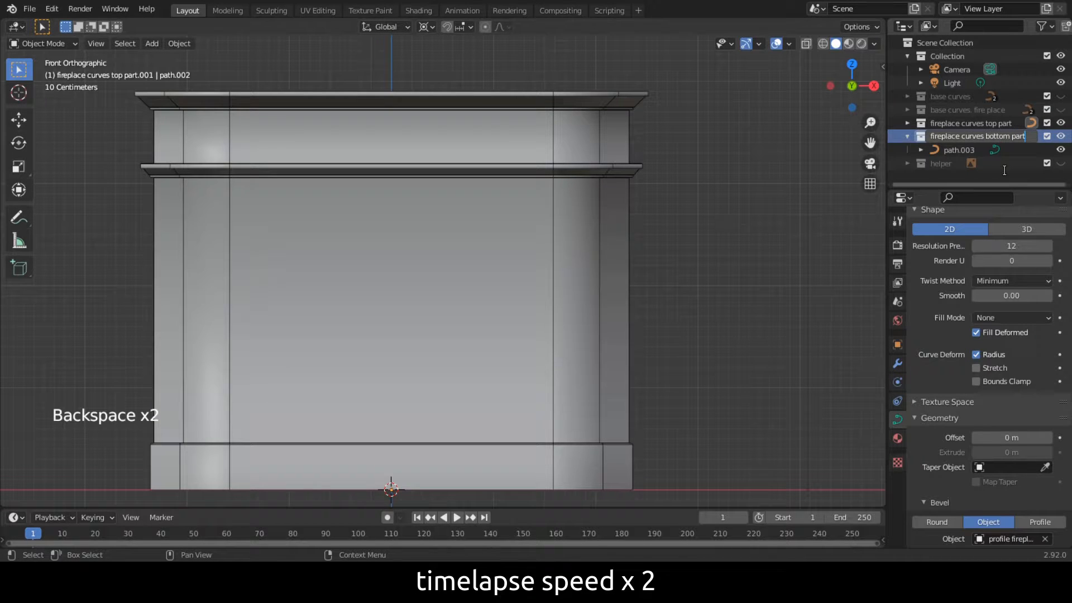
Step: Extrude path.003's middle points backward into a rectangular frame behind the mantel
key(Tab)
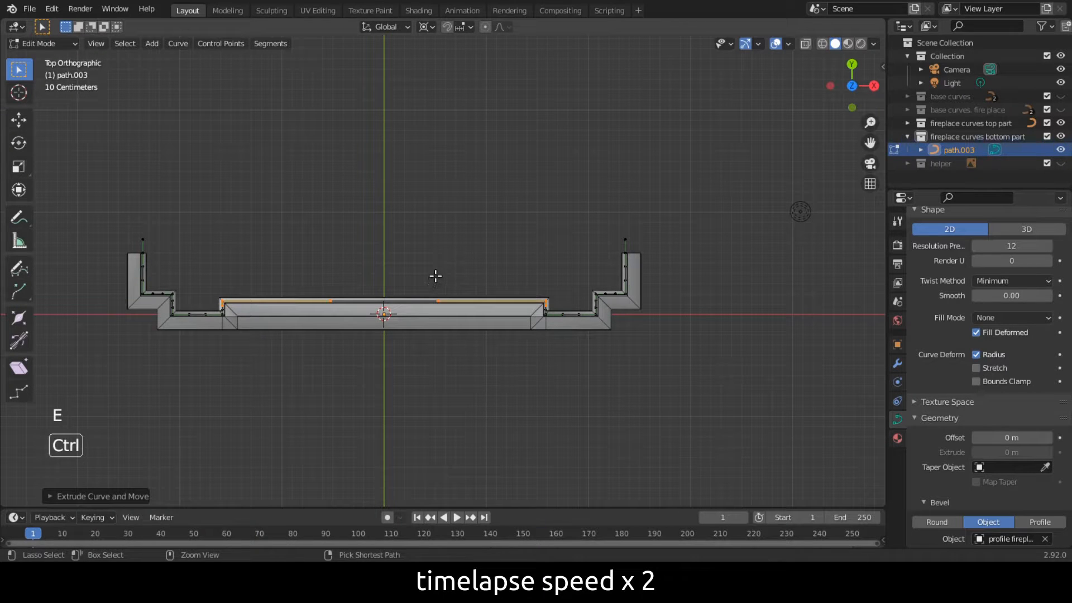
scroll(down, 3)
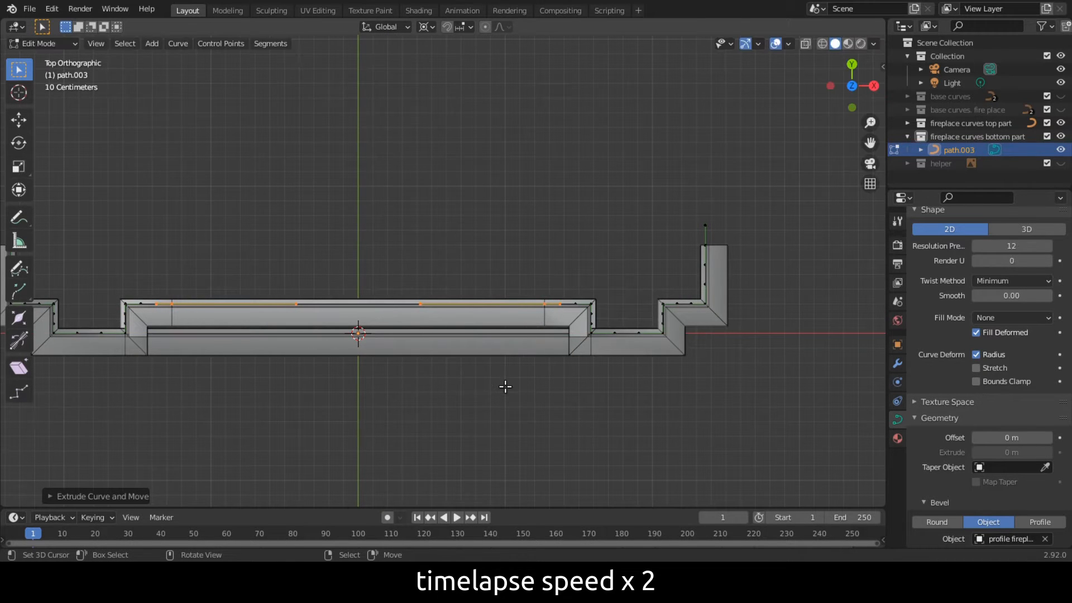
key(e)
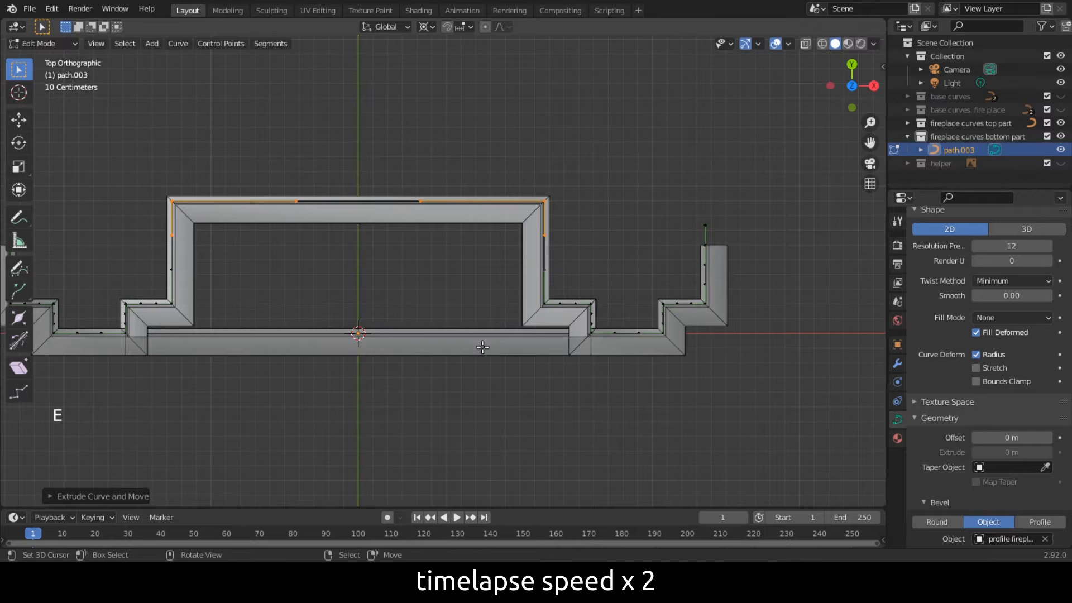